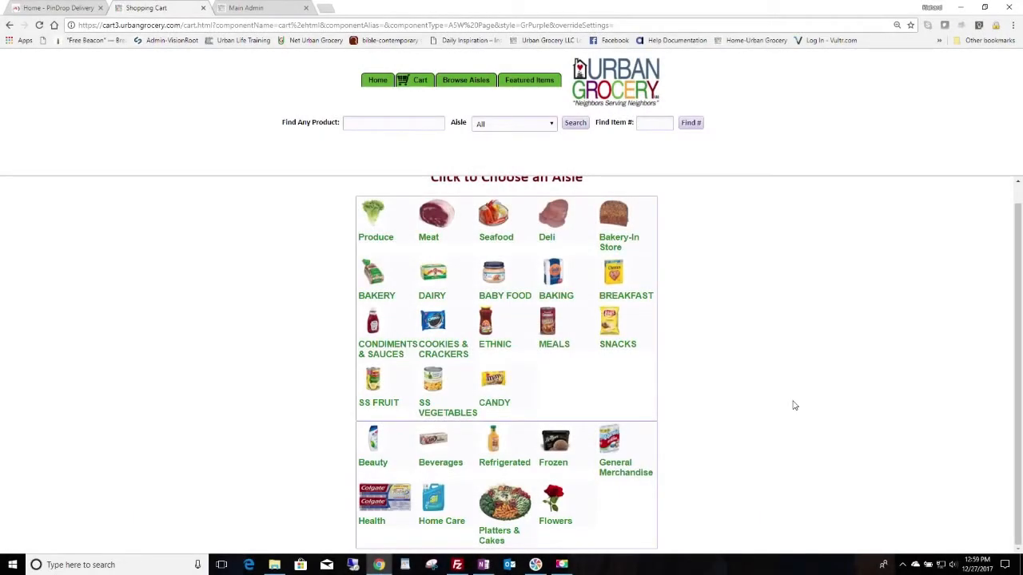
mouse_move(786, 421)
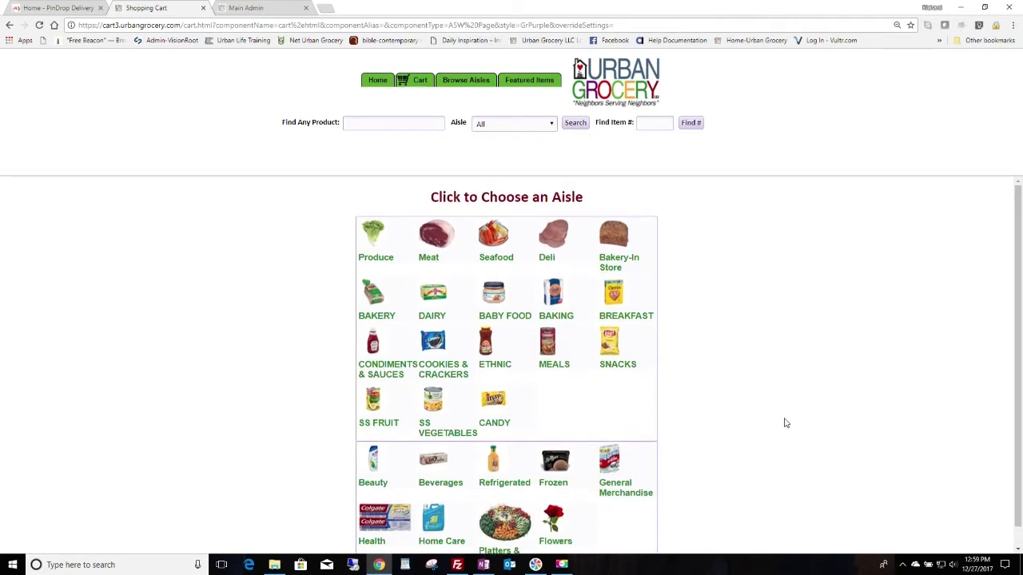
mouse_move(703, 265)
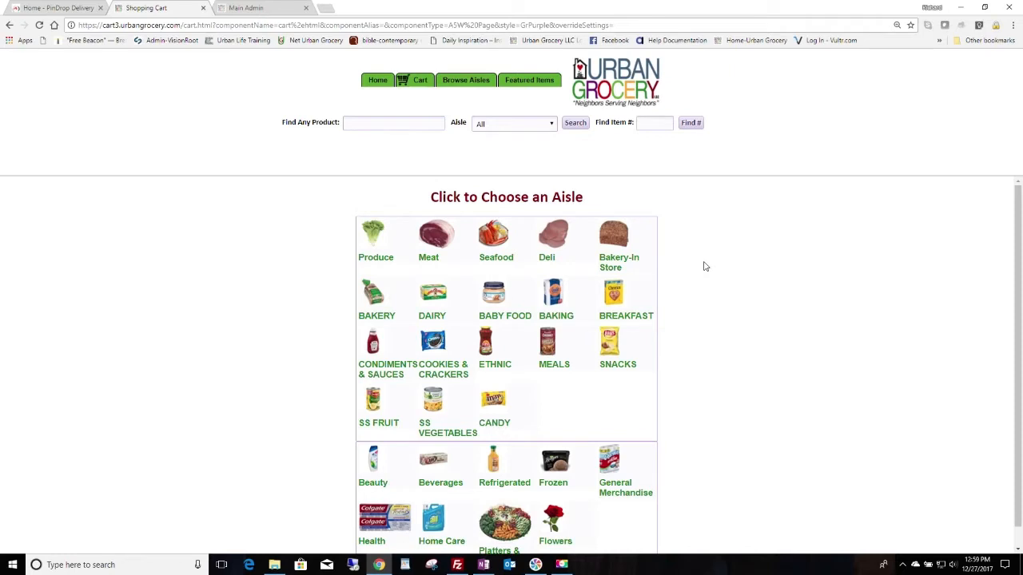
mouse_move(760, 386)
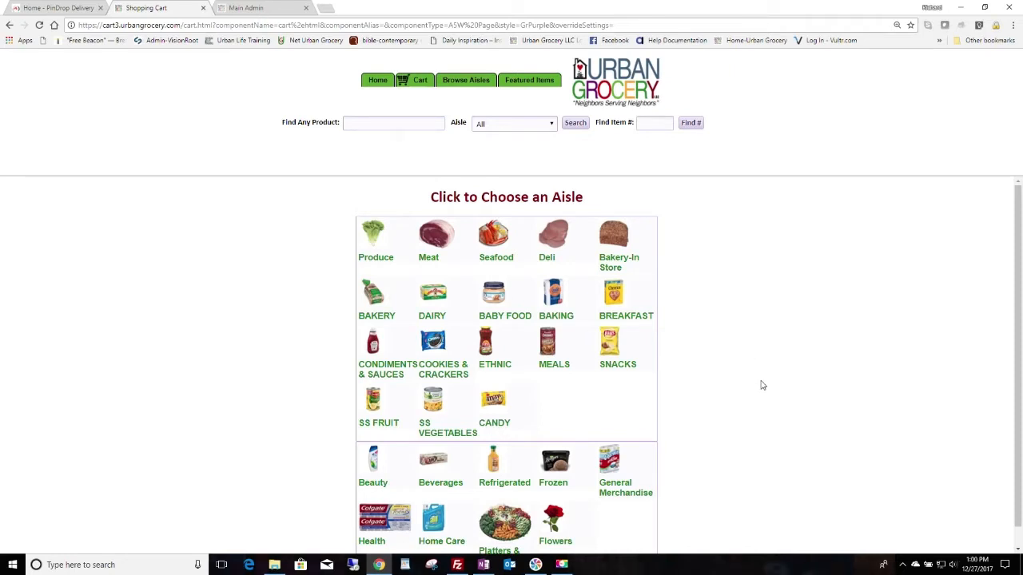
View the Refrigerated aisle's sections, Dairy through Refrigerated Meats, then go back to the aisles grid.
scroll(down, 3)
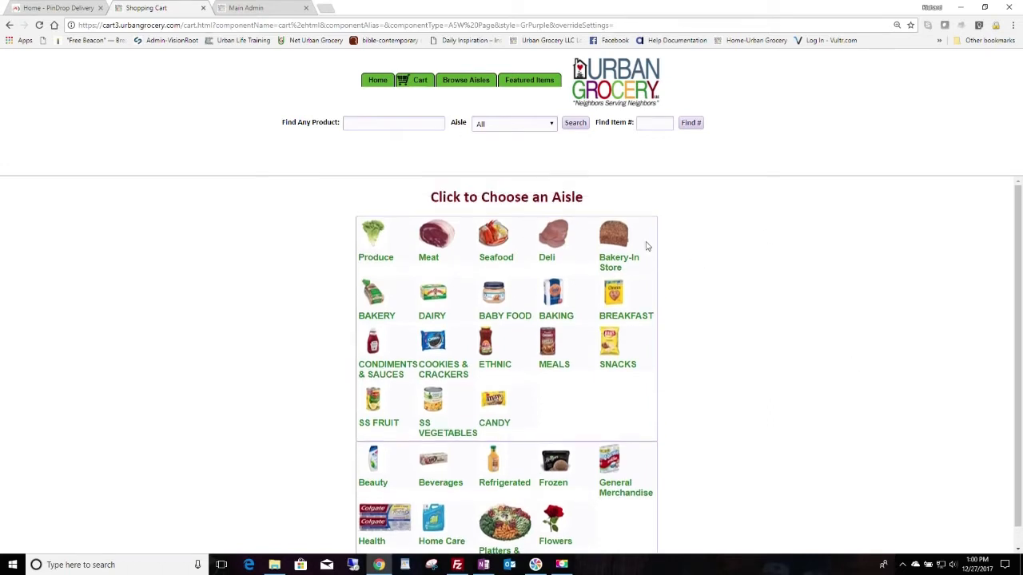
mouse_move(607, 205)
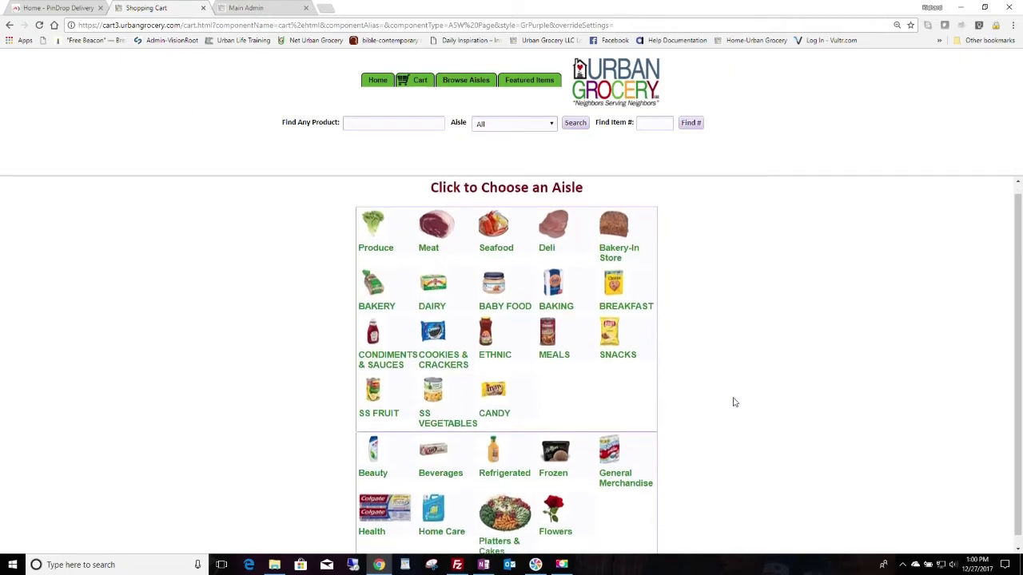
scroll(down, 3)
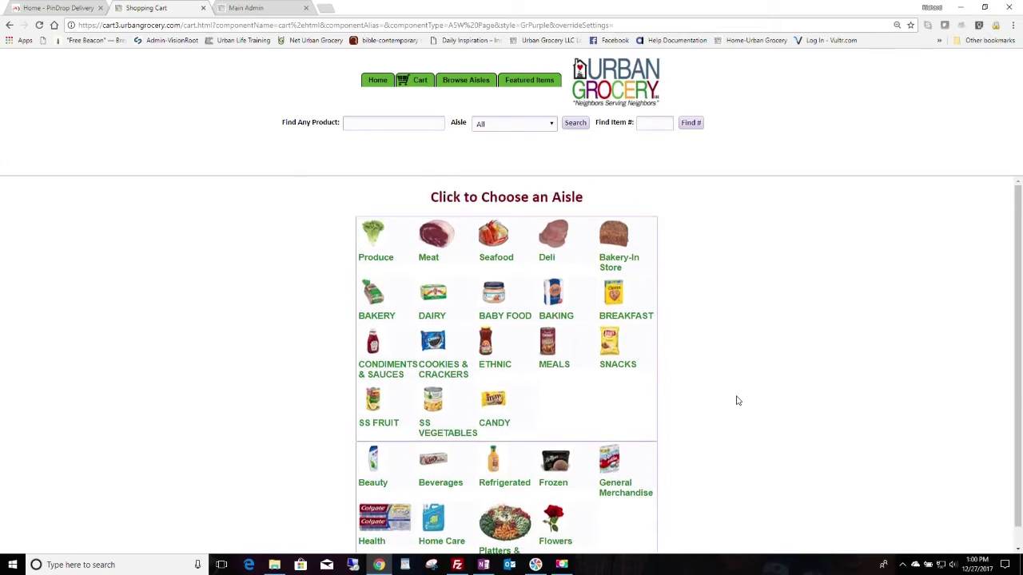
scroll(down, 3)
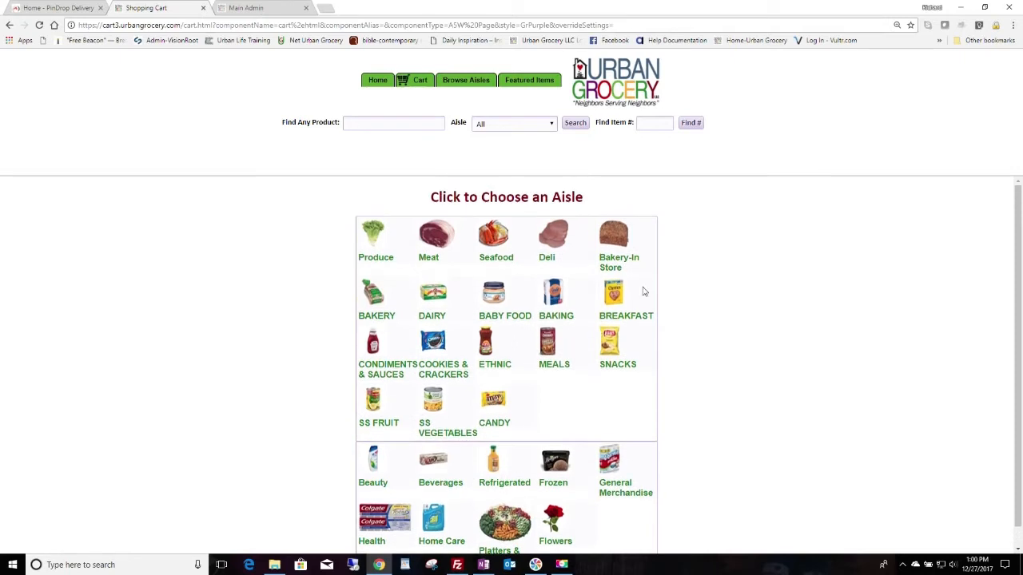
mouse_move(377, 256)
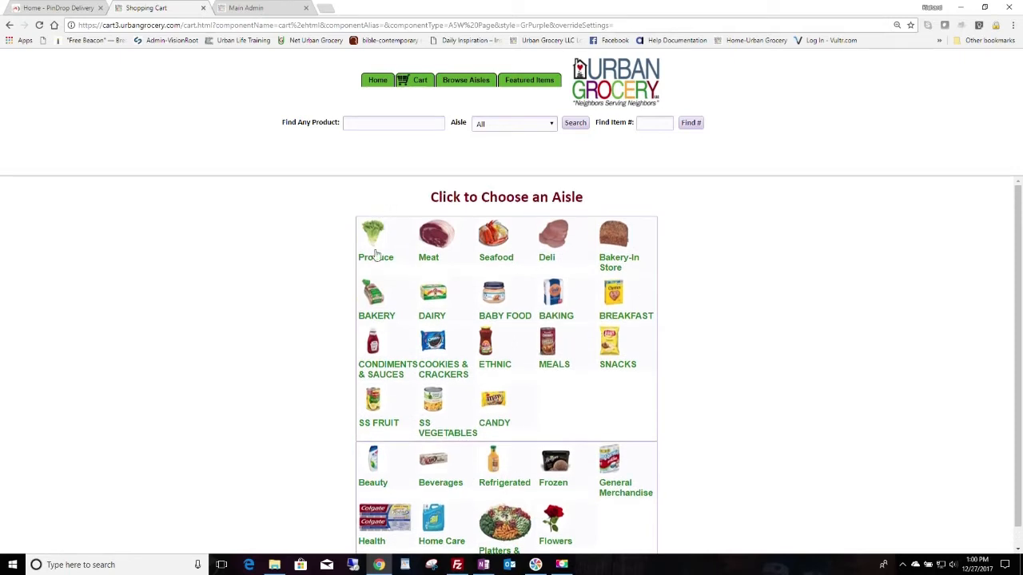
mouse_move(354, 294)
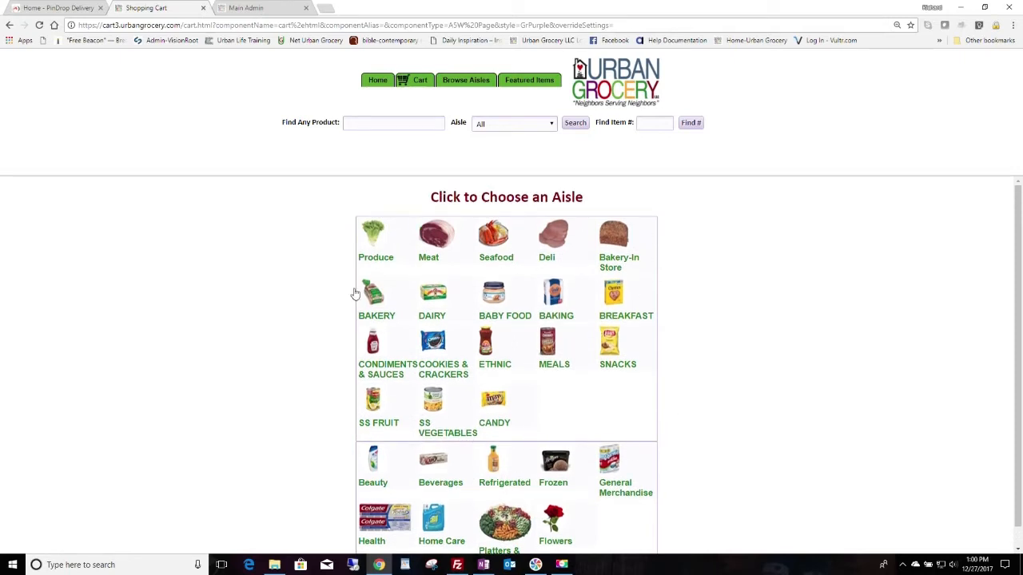
scroll(down, 3)
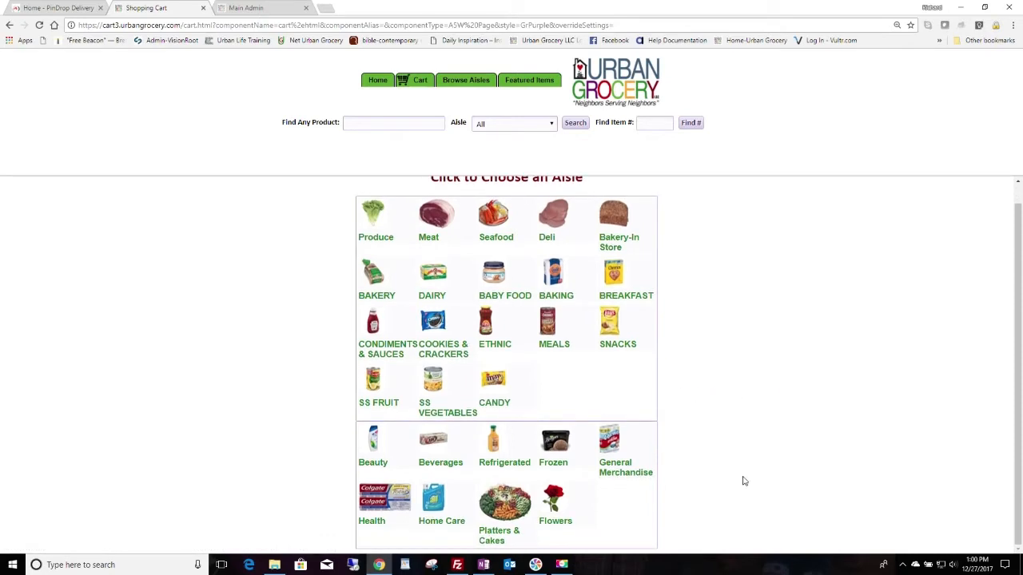
mouse_move(492, 195)
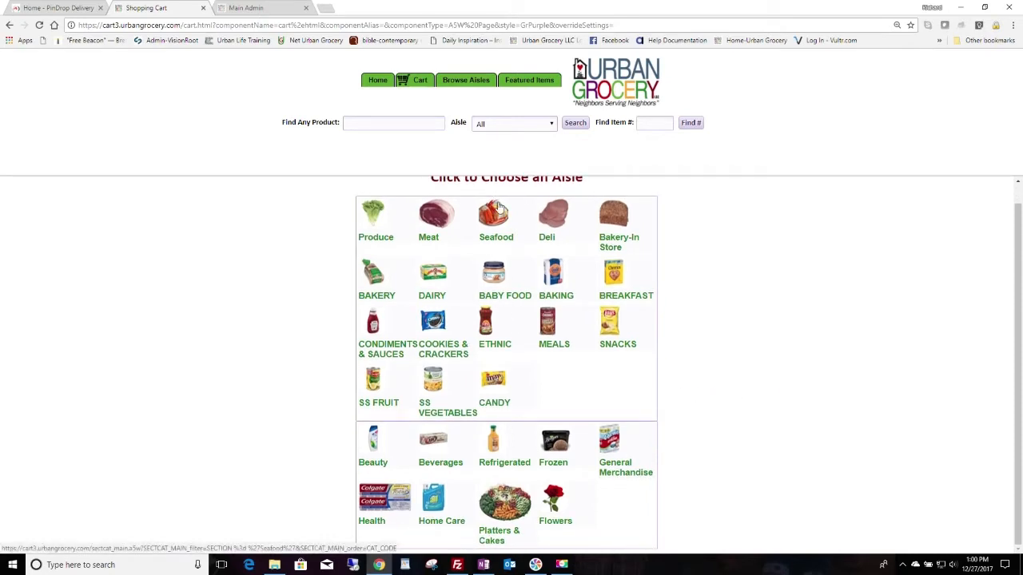
mouse_move(555, 503)
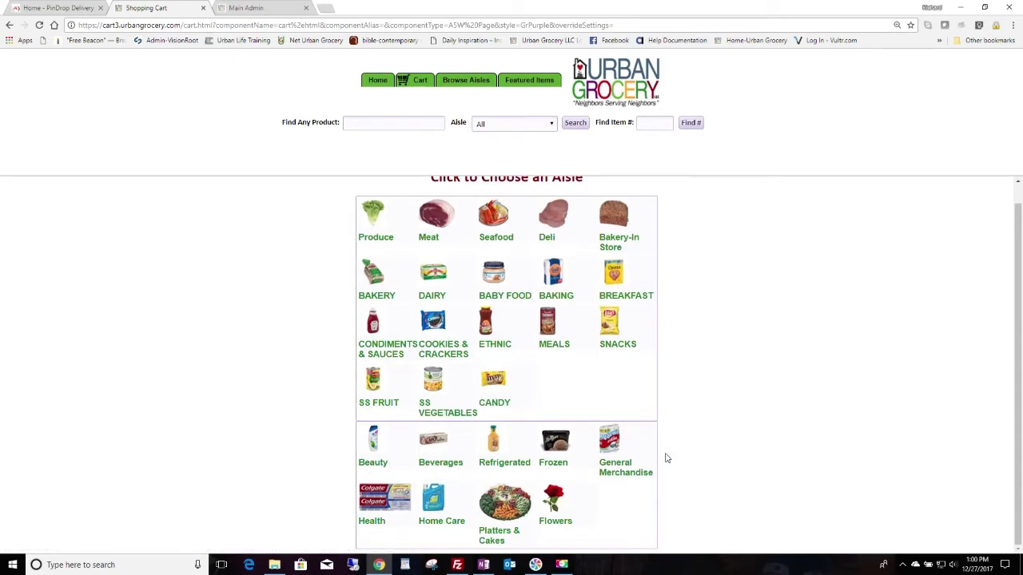
mouse_move(639, 499)
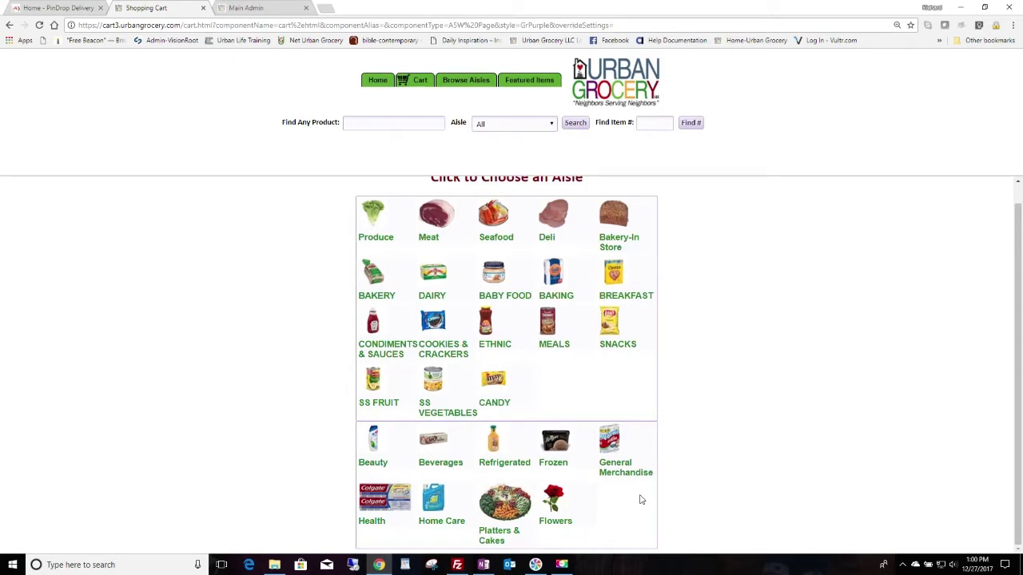
mouse_move(553, 327)
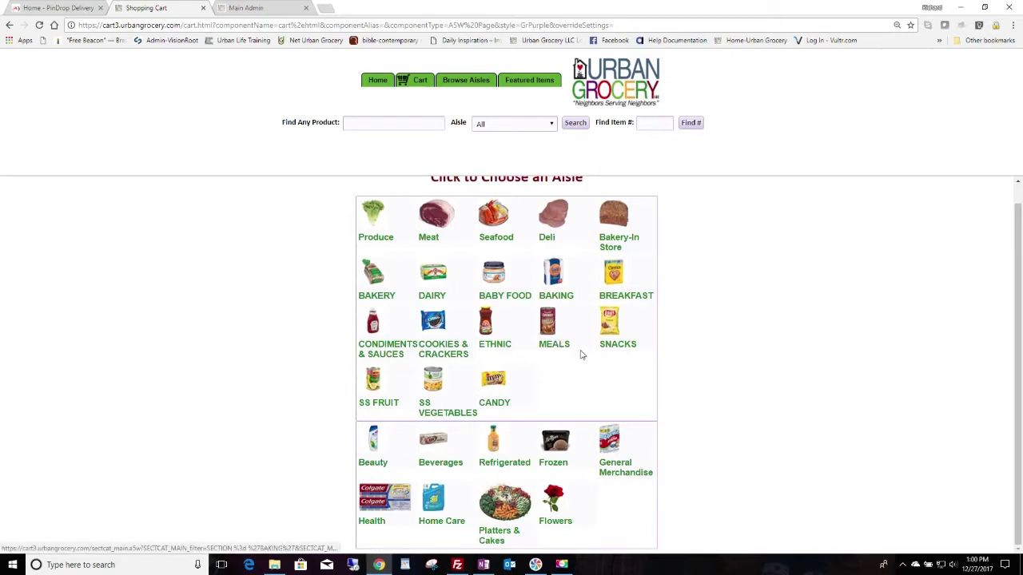
mouse_move(645, 473)
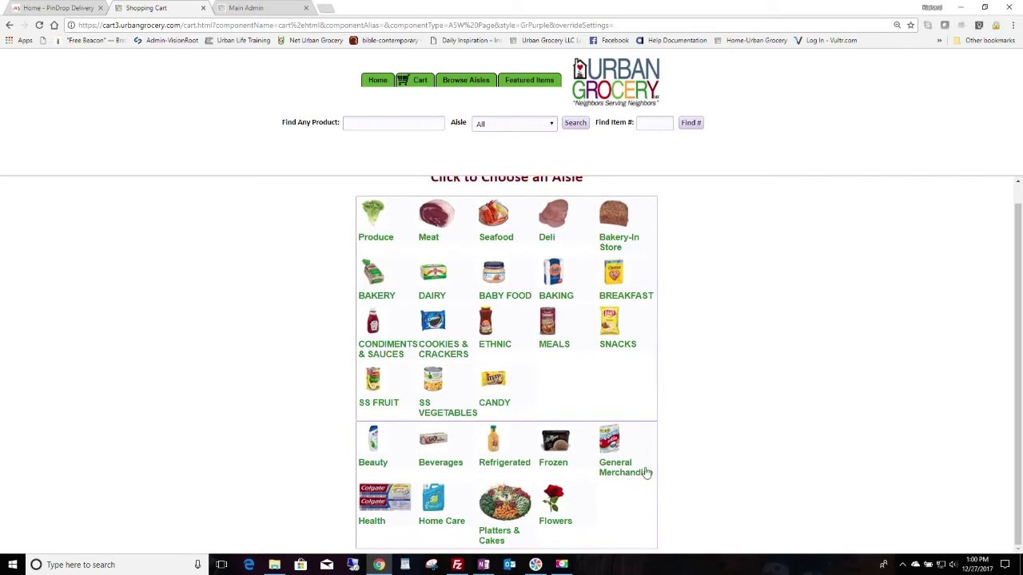
mouse_move(380, 467)
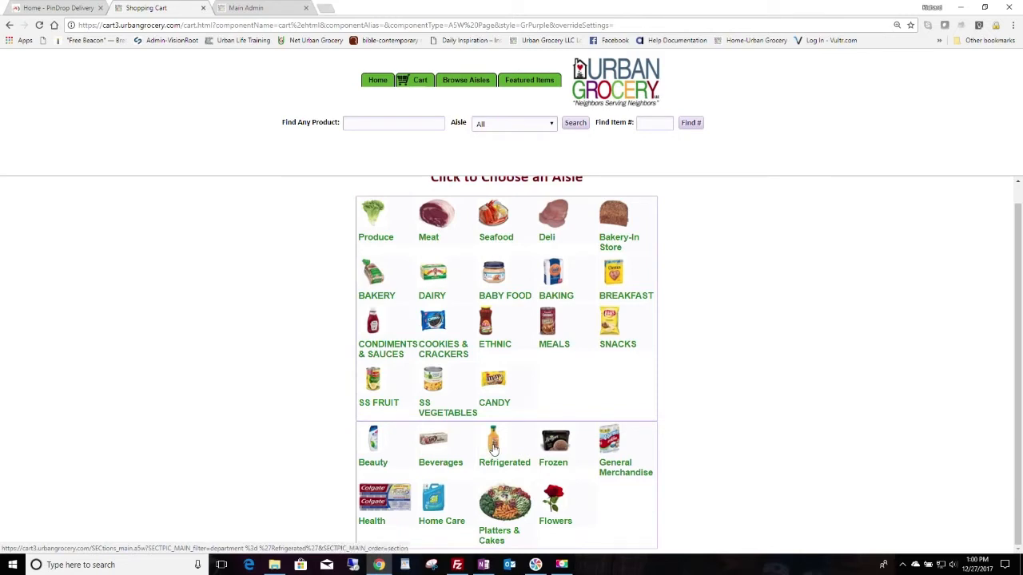
click(505, 439)
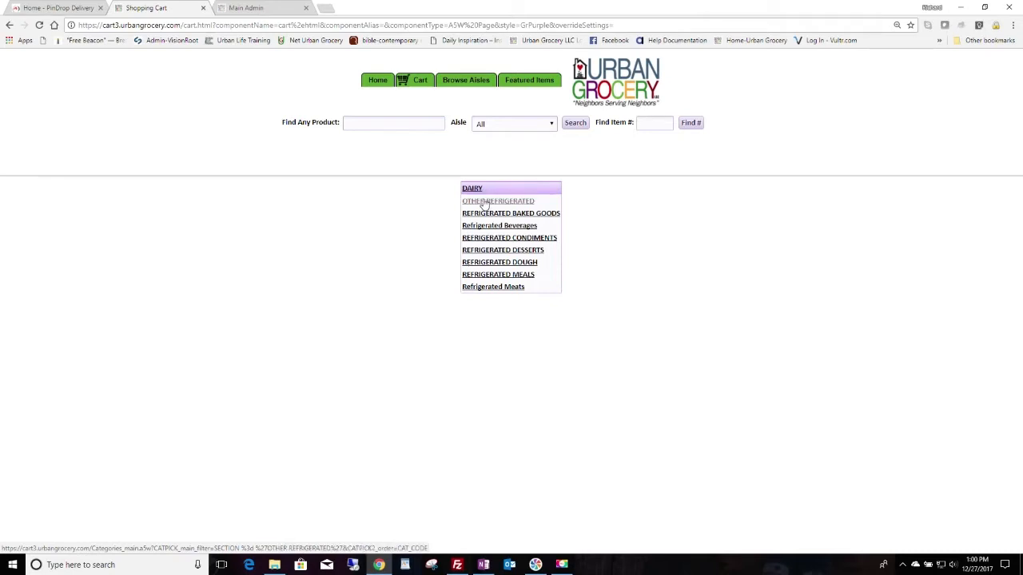
mouse_move(508, 238)
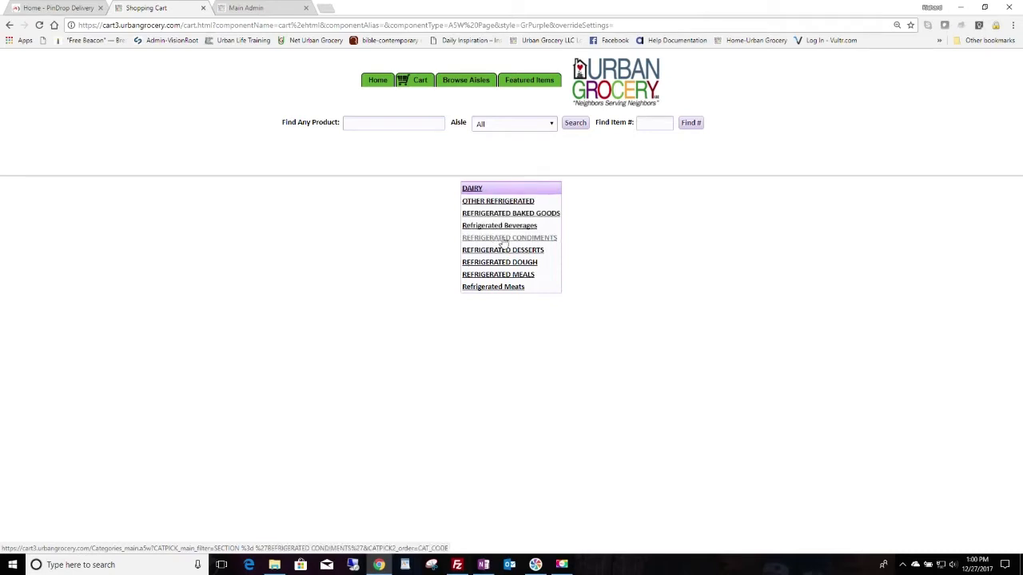
mouse_move(509, 262)
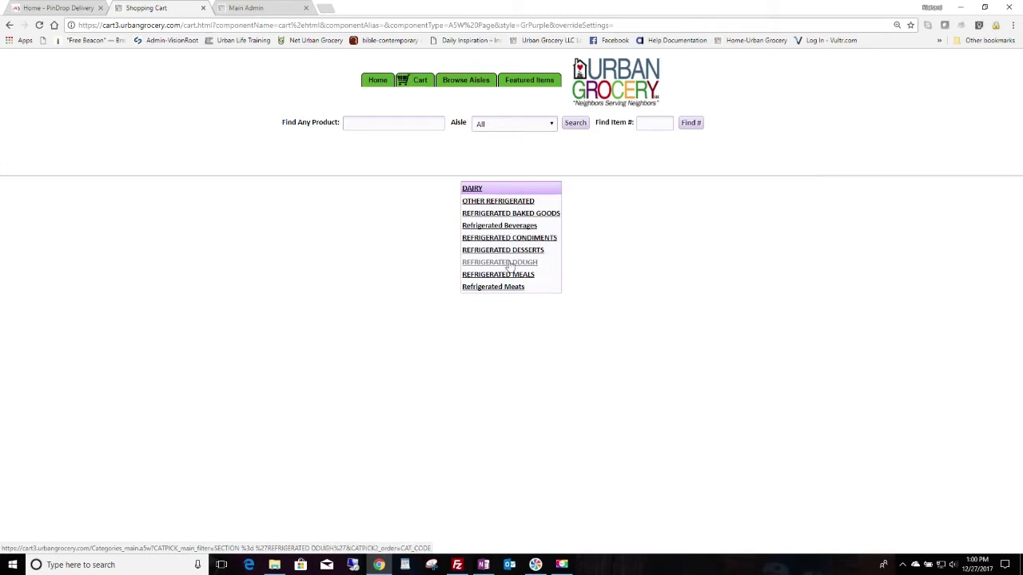
click(498, 262)
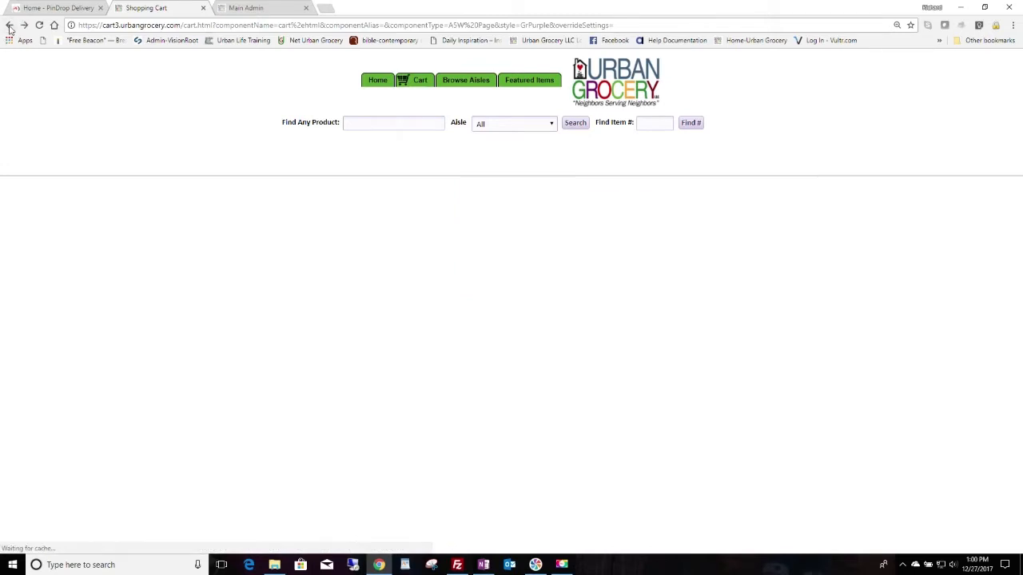
click(464, 80)
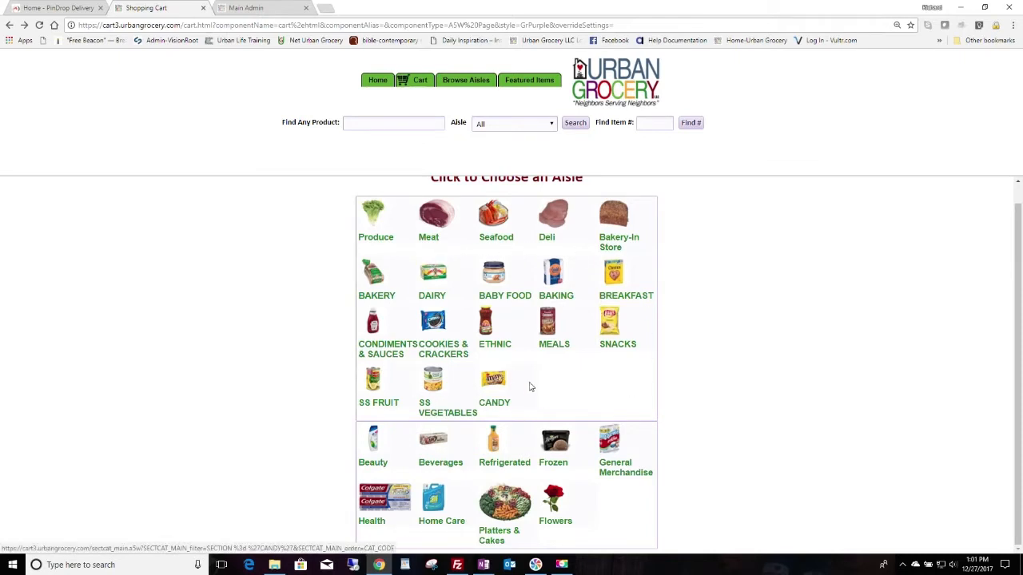
mouse_move(662, 323)
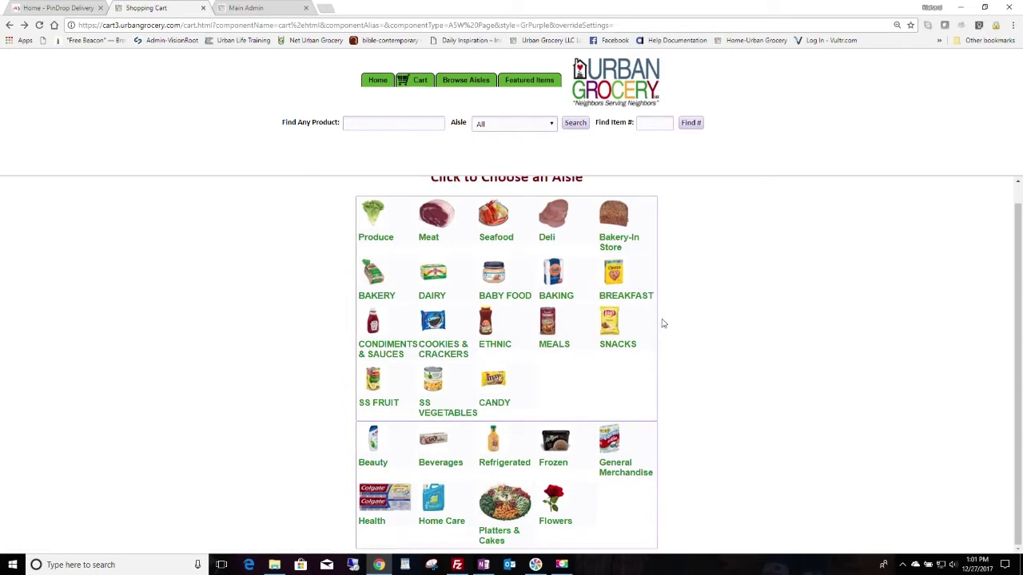
mouse_move(556, 439)
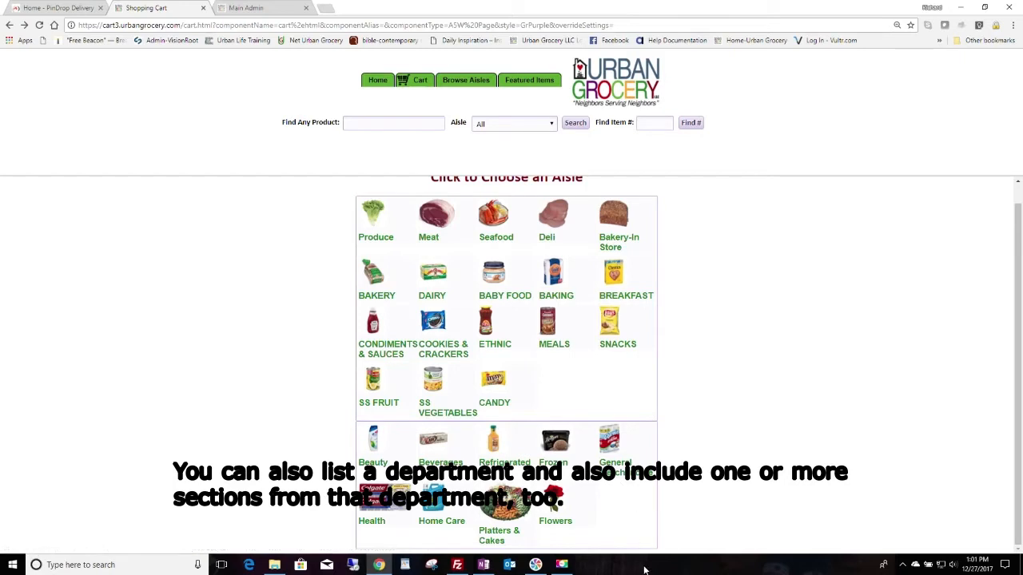
mouse_move(630, 515)
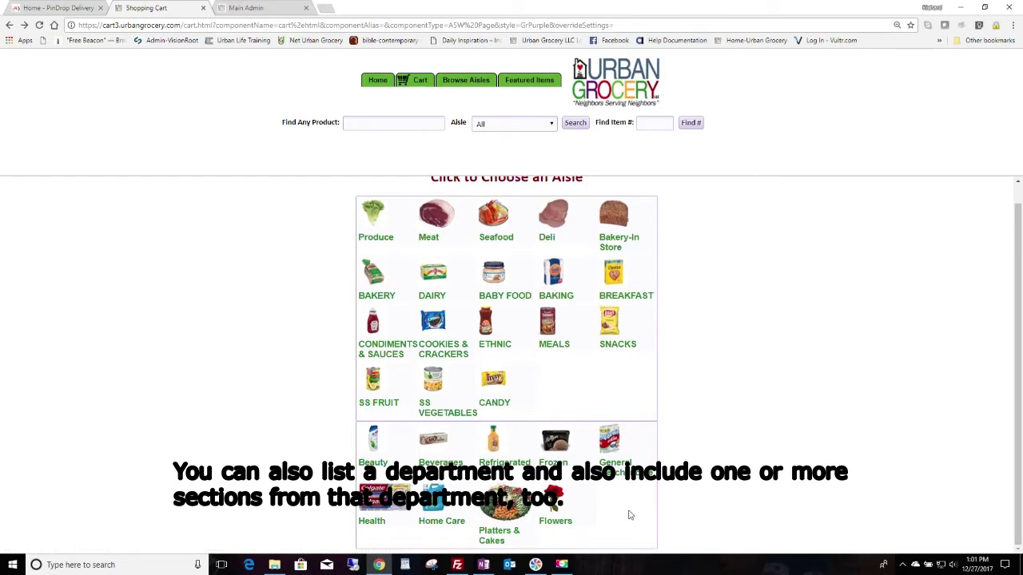
mouse_move(367, 242)
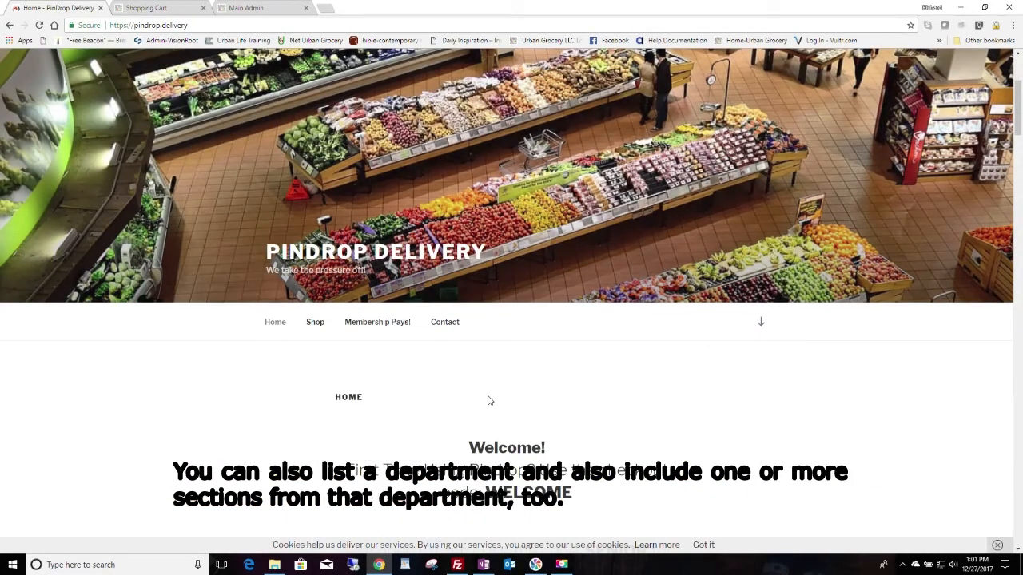
Enter the Pindrop online shop from the SHOP NOW banner on the home page.
scroll(down, 3)
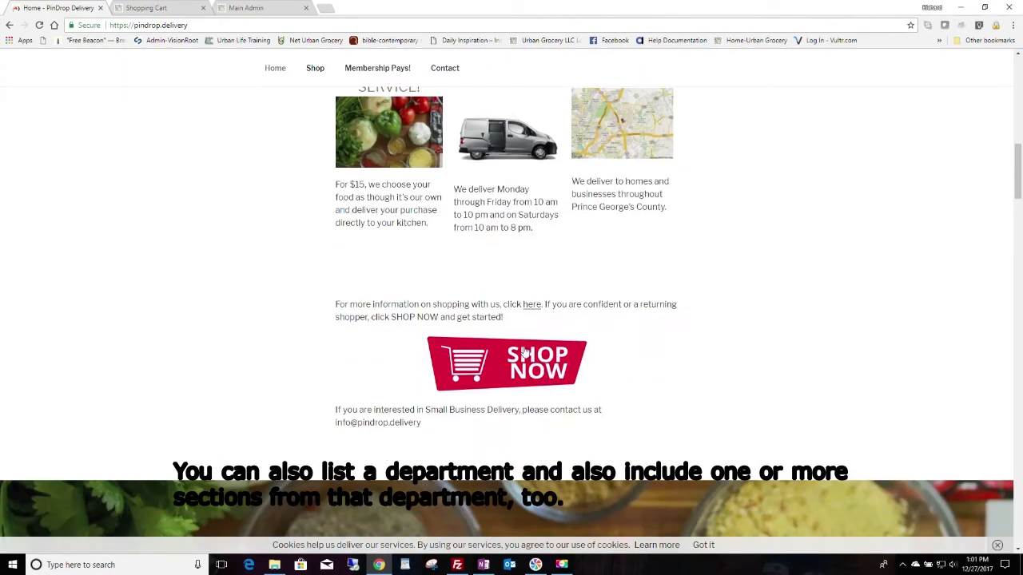
click(508, 364)
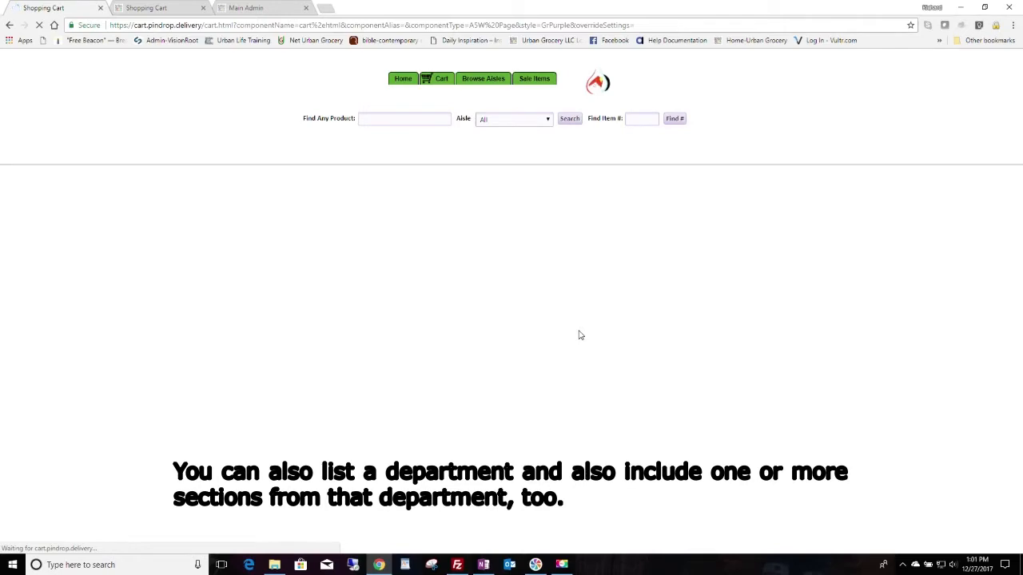
click(483, 78)
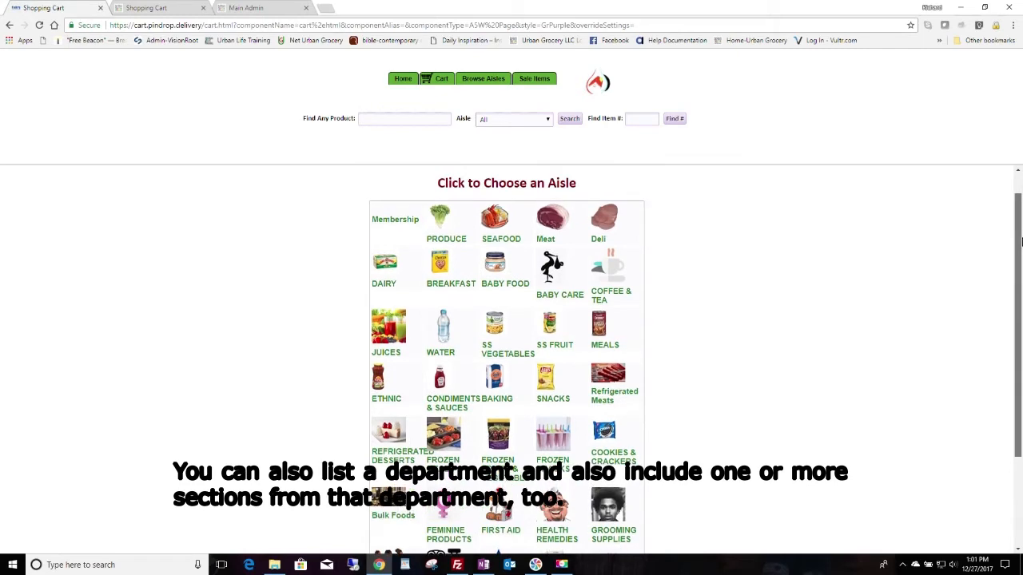
scroll(down, 3)
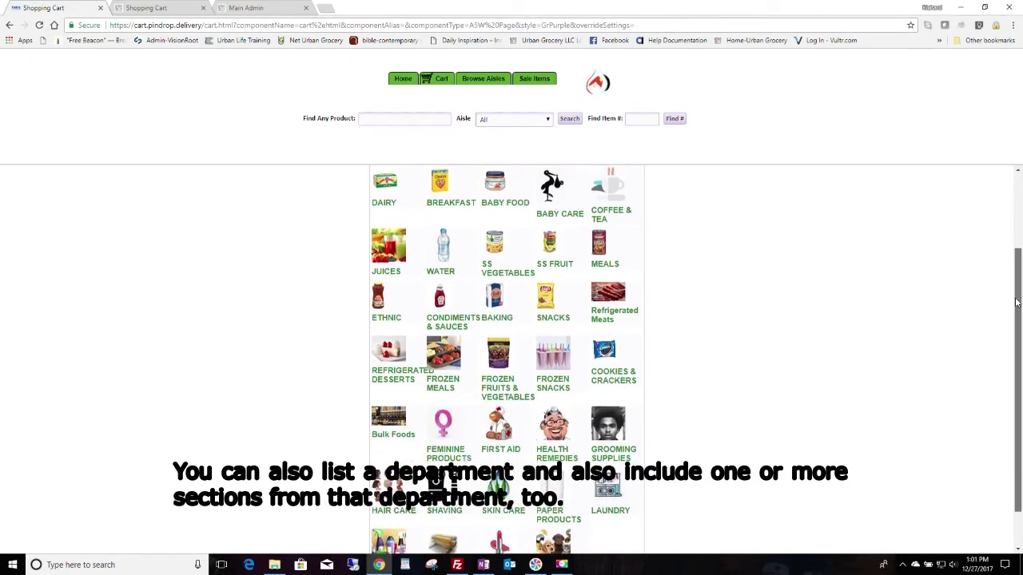
scroll(down, 3)
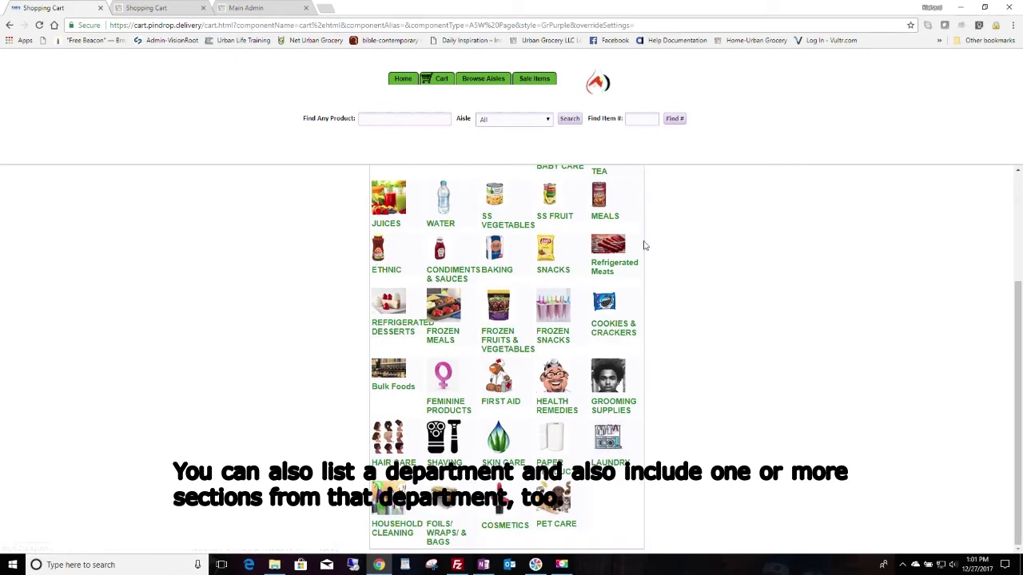
mouse_move(1018, 399)
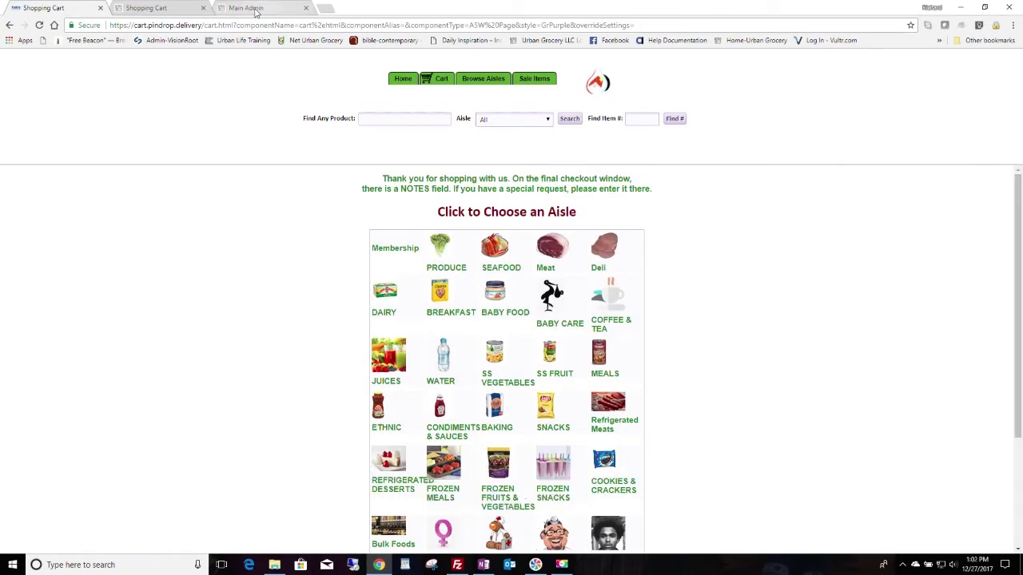
Switch to the Main Admin site and bring up the Departments list under Product Maintenance.
click(246, 8)
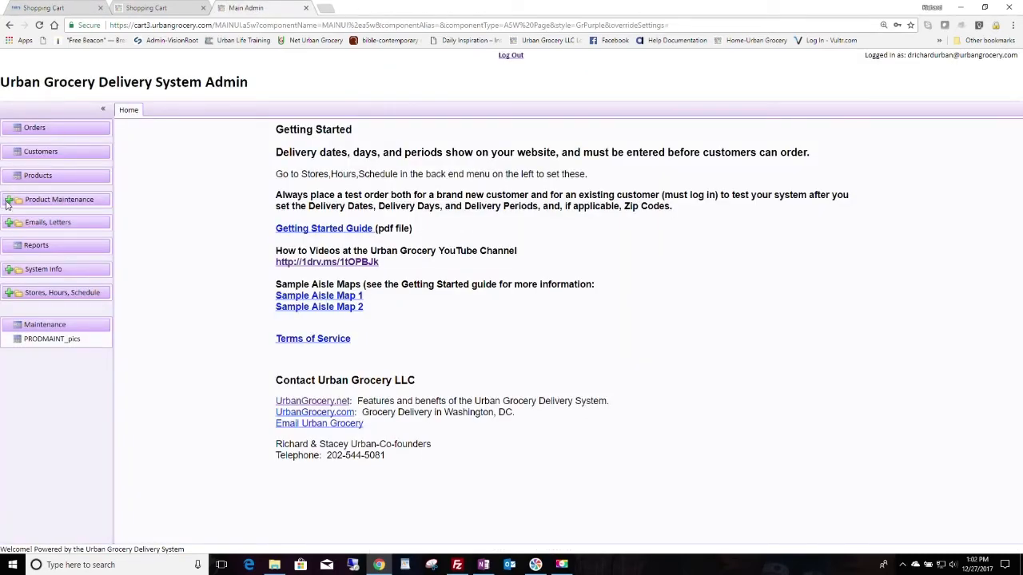
click(57, 198)
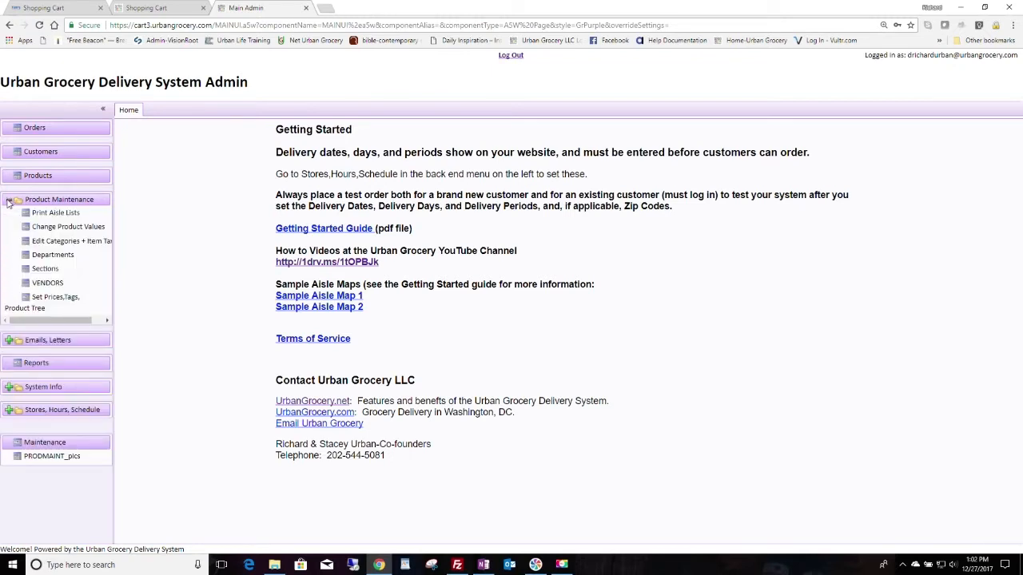
mouse_move(67, 262)
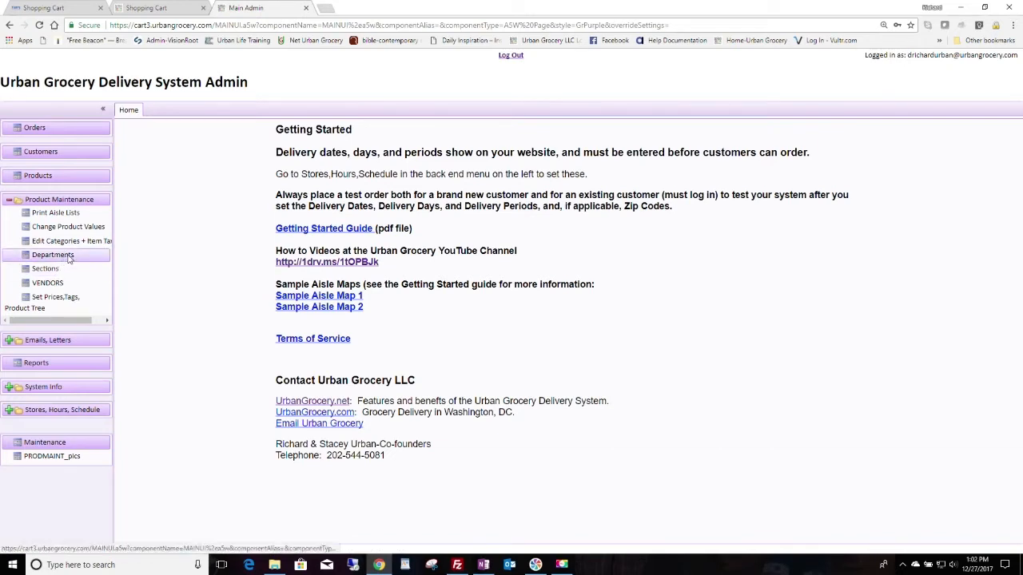
click(53, 254)
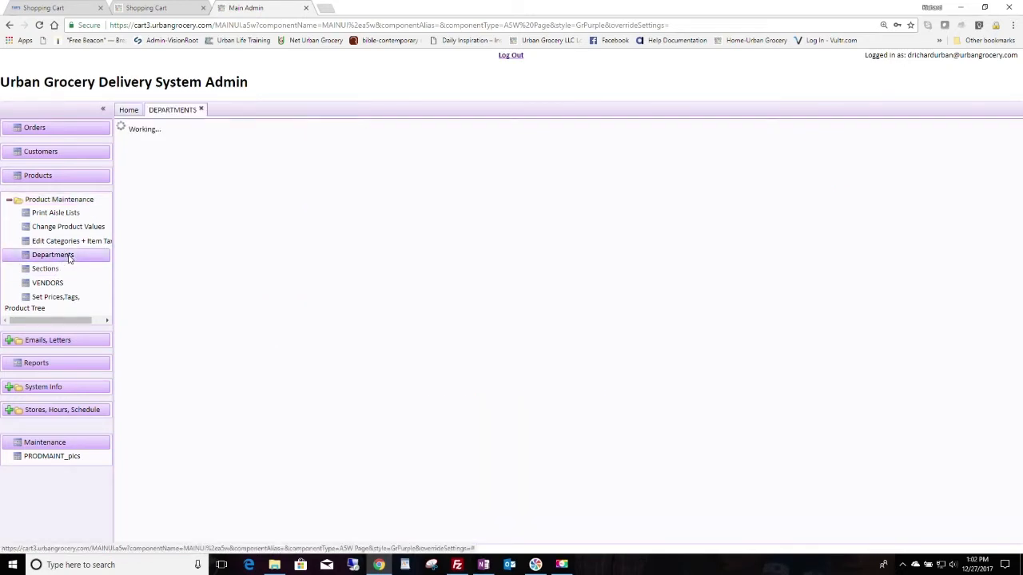
Set General Food's Page to Both, then show the Sections list with its 86 sections.
click(51, 254)
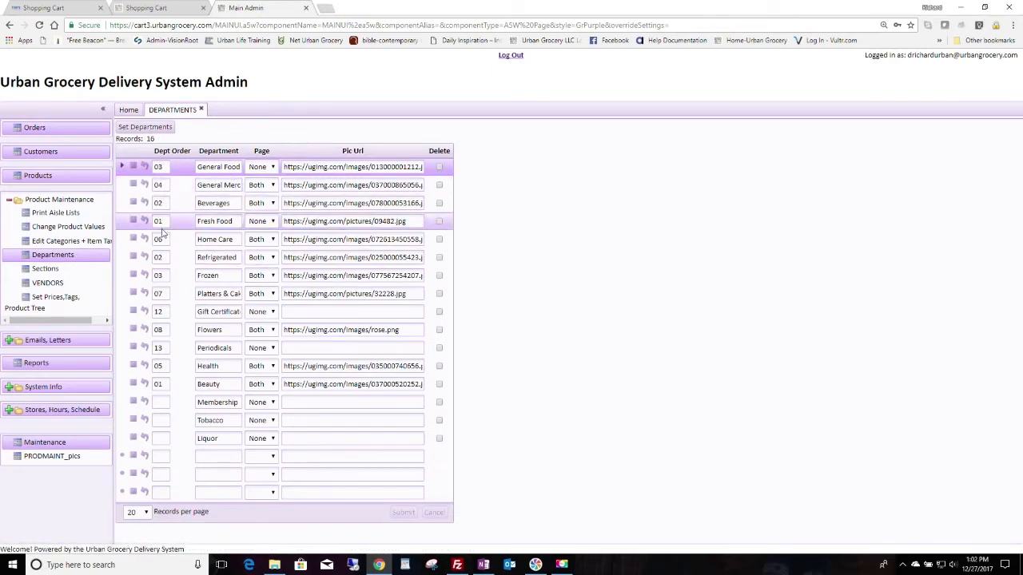
click(157, 166)
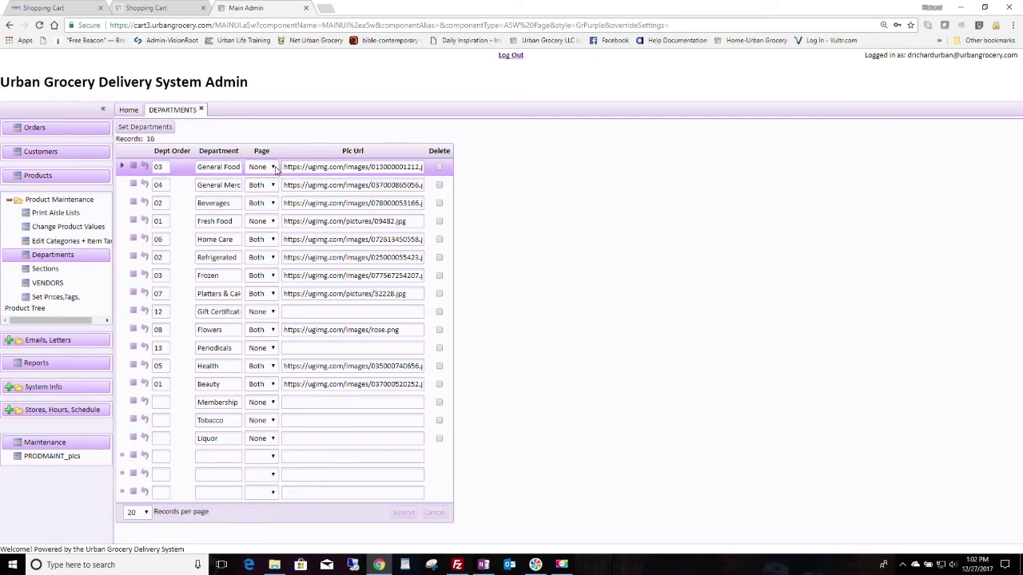
click(272, 168)
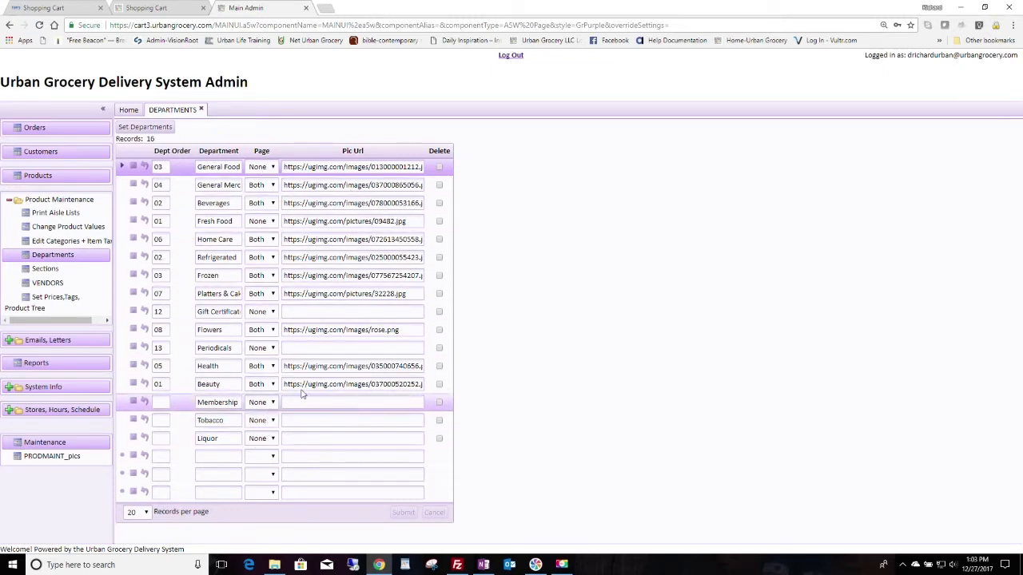
click(45, 268)
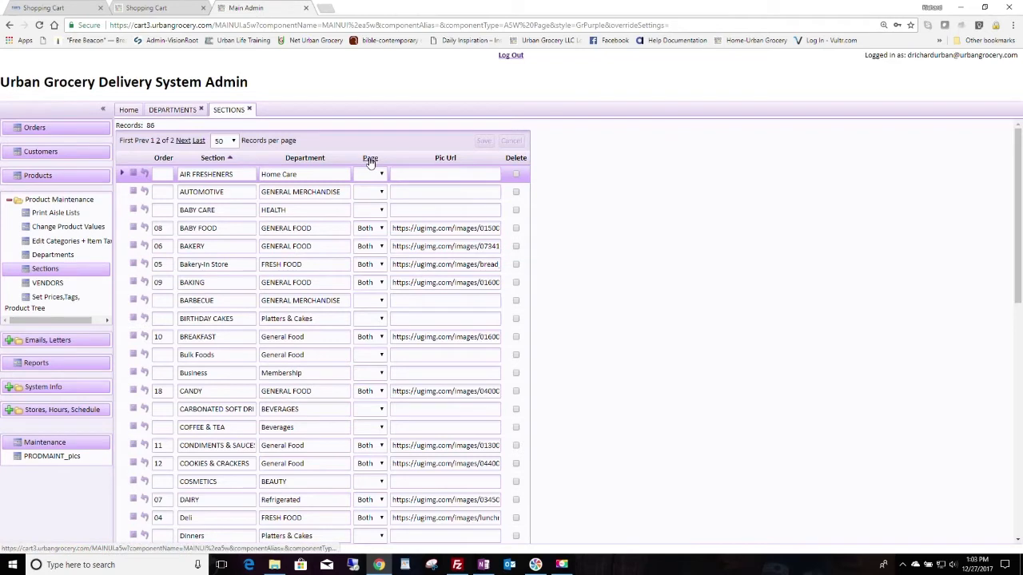
Sort the Sections list by page, then switch to the storefront's Choose an Aisle page.
click(366, 158)
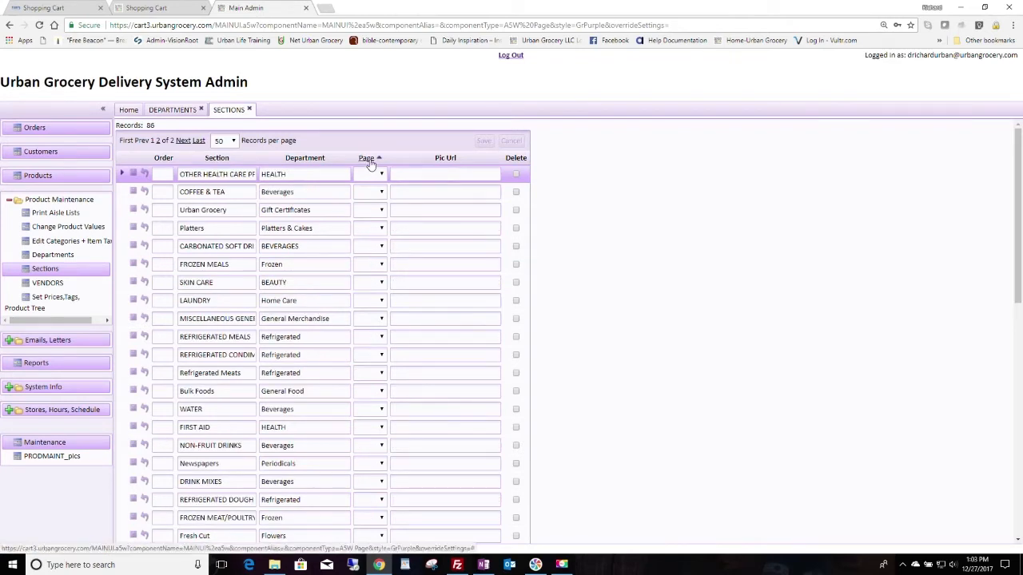
click(367, 158)
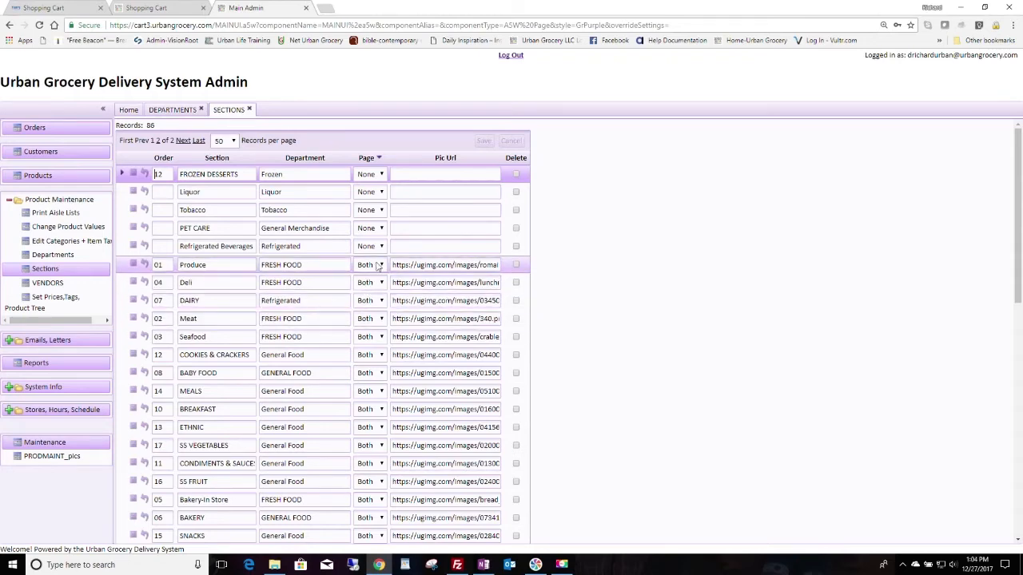
scroll(down, 3)
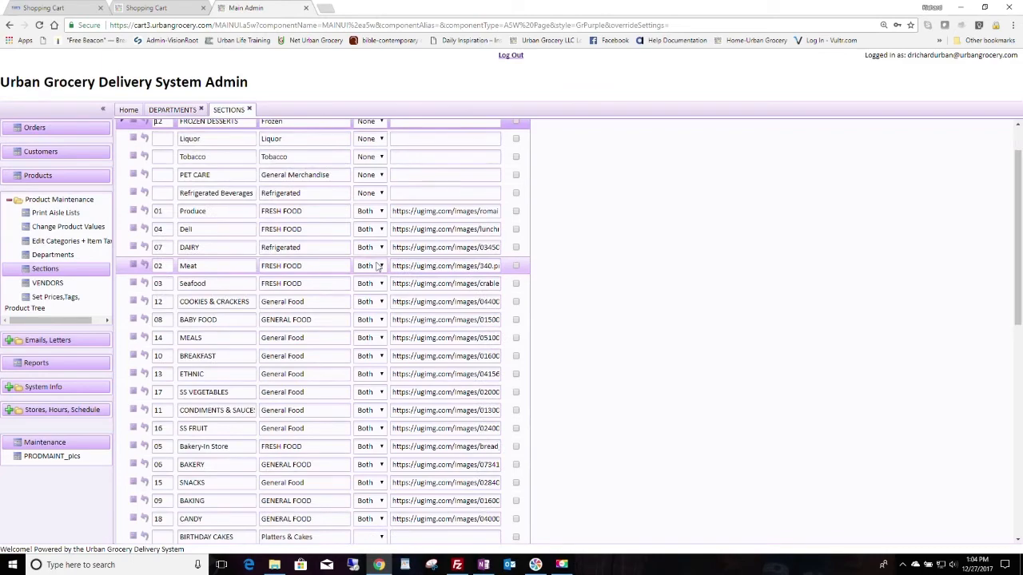
scroll(down, 3)
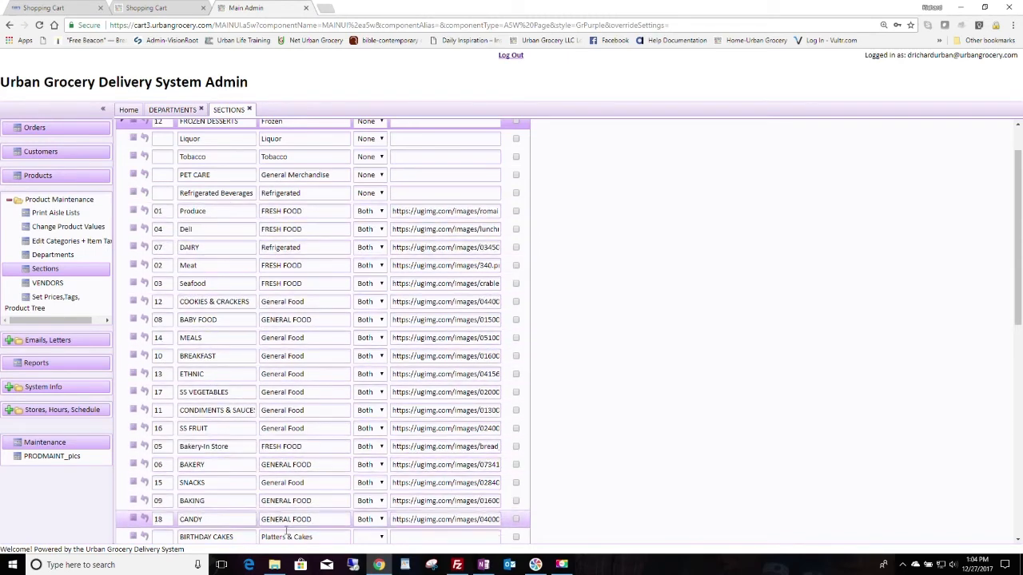
scroll(down, 3)
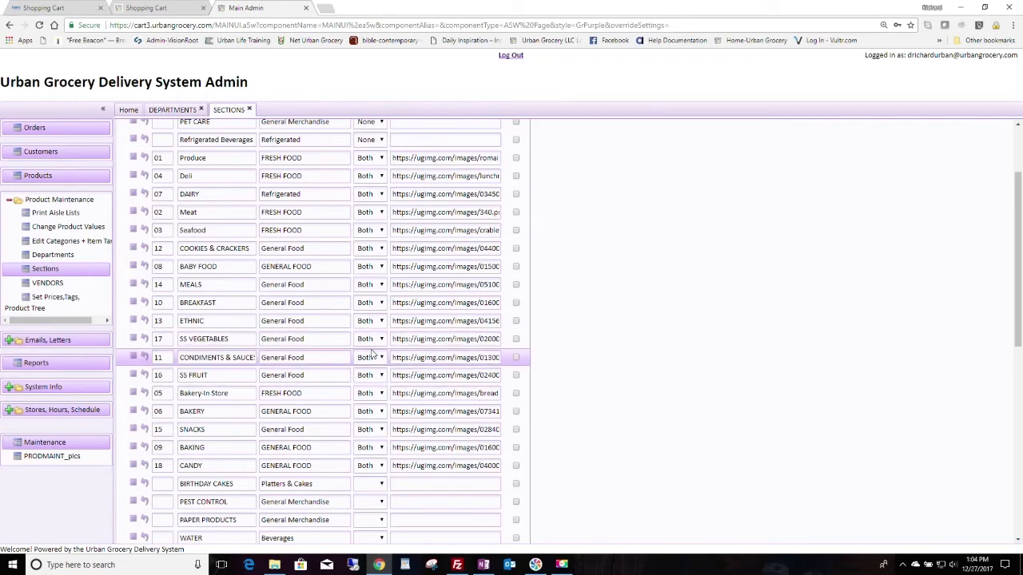
click(147, 6)
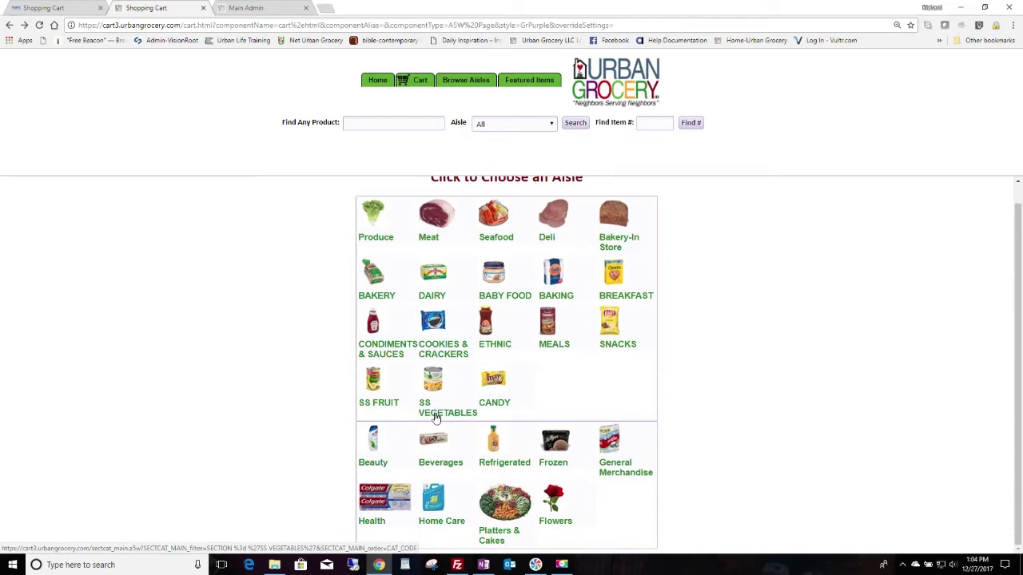
mouse_move(434, 388)
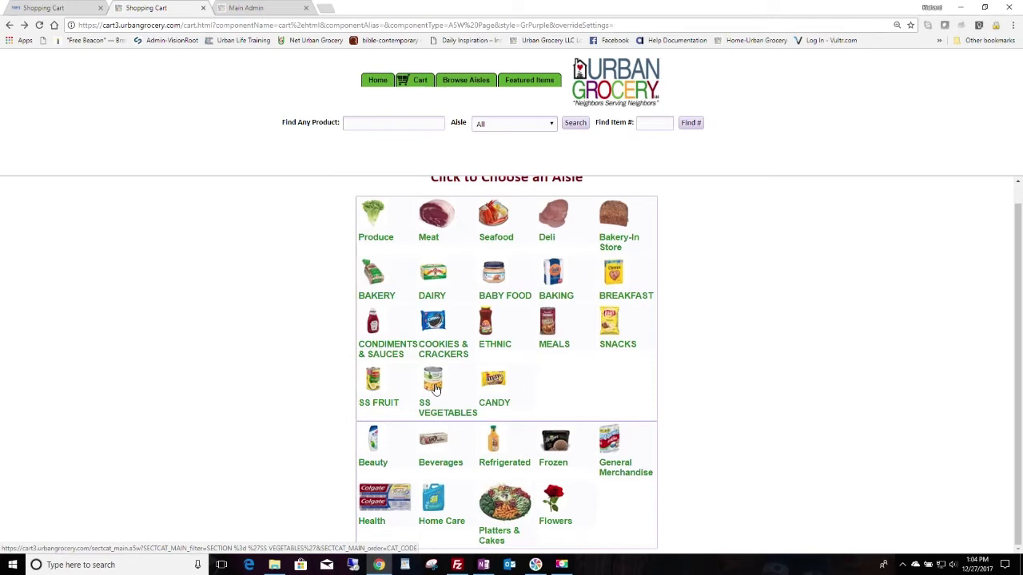
mouse_move(441, 415)
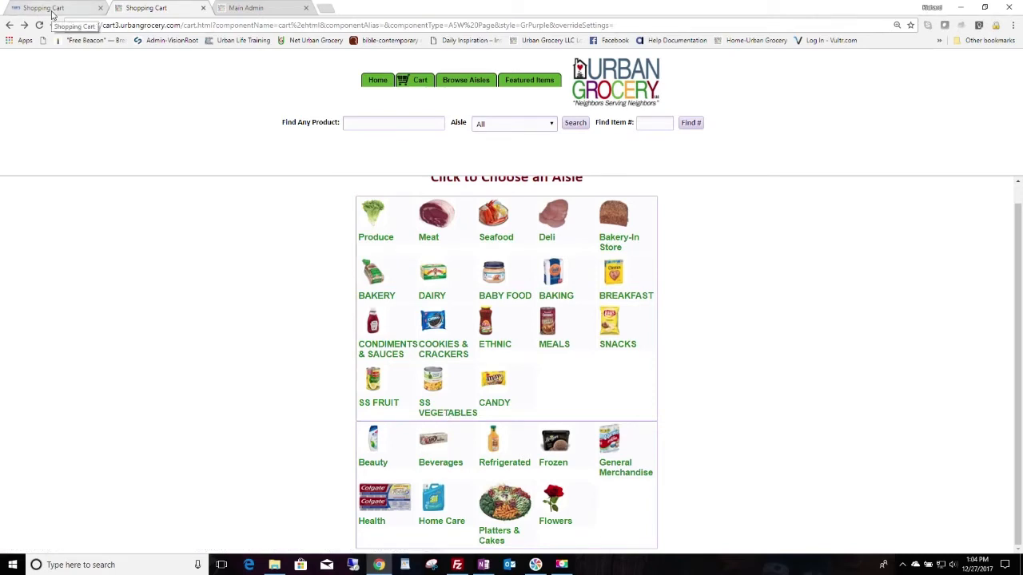
Switch back to the Main Admin tab showing the Sections grid.
click(247, 6)
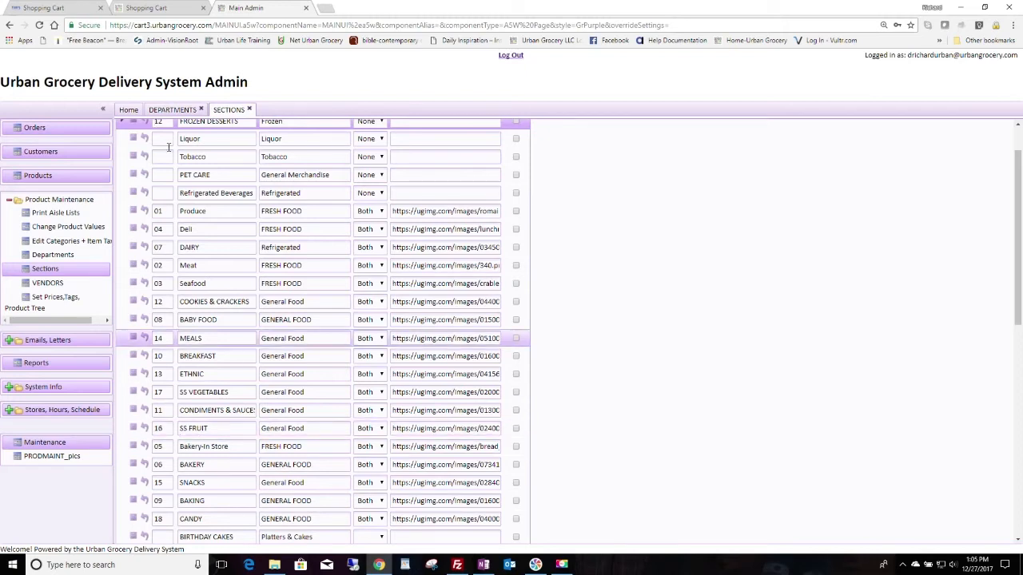
Bring up the All Products maintenance grid with its 2,158 records.
click(39, 174)
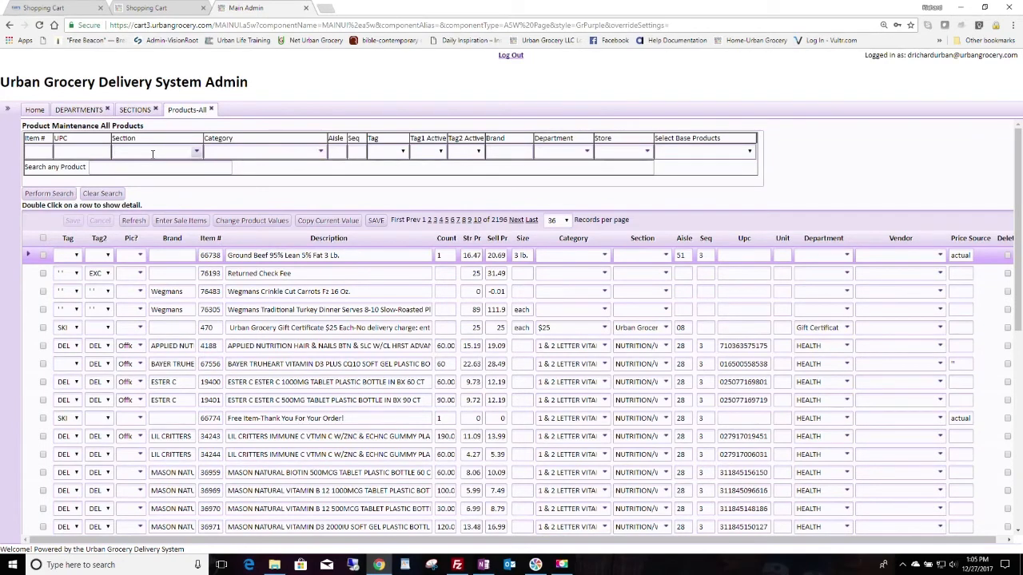
Filter products to section 'ss fruit', Active status only, 100 records per page.
text(ss fruit)
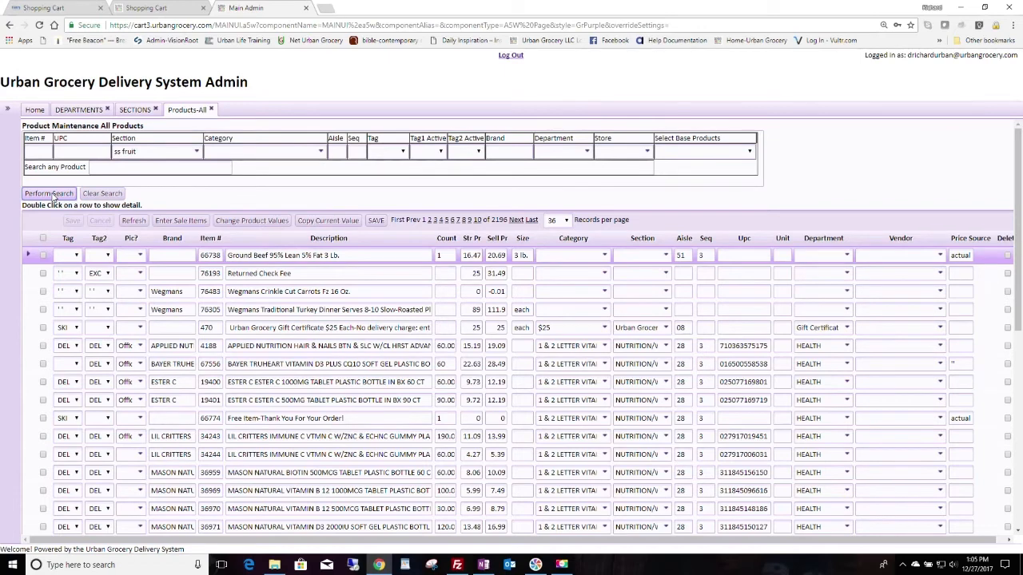
click(48, 194)
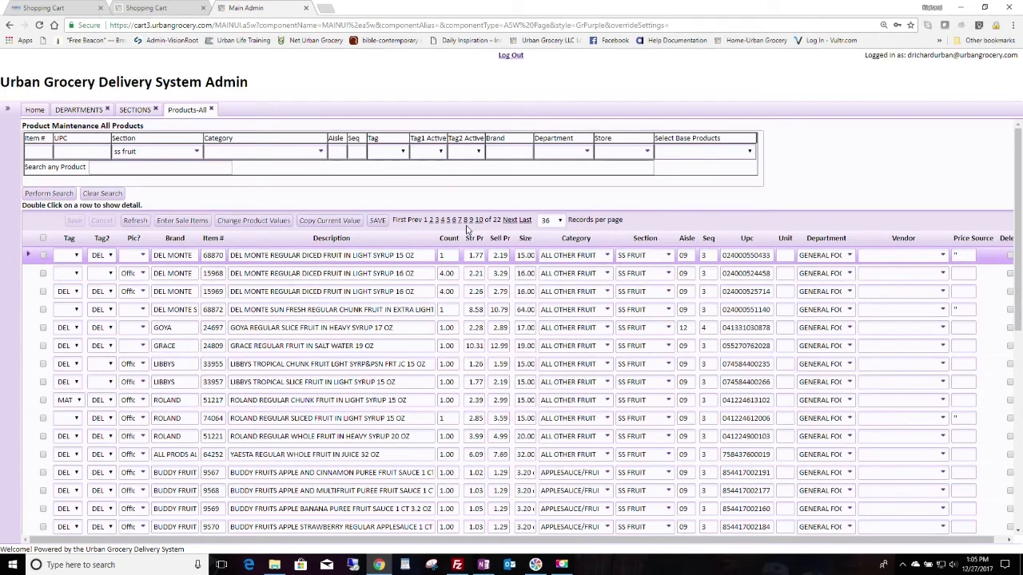
click(549, 221)
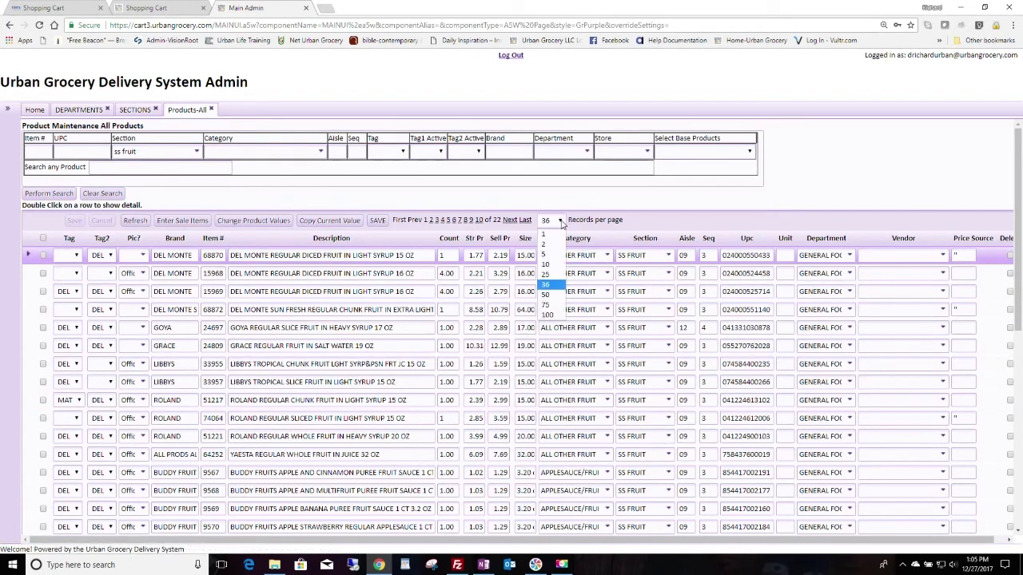
click(546, 313)
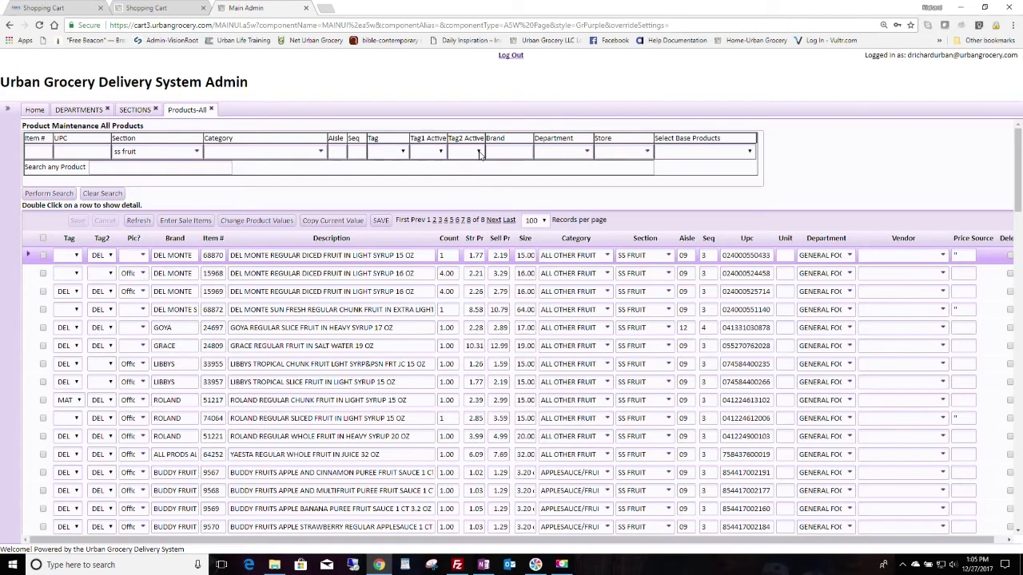
click(466, 150)
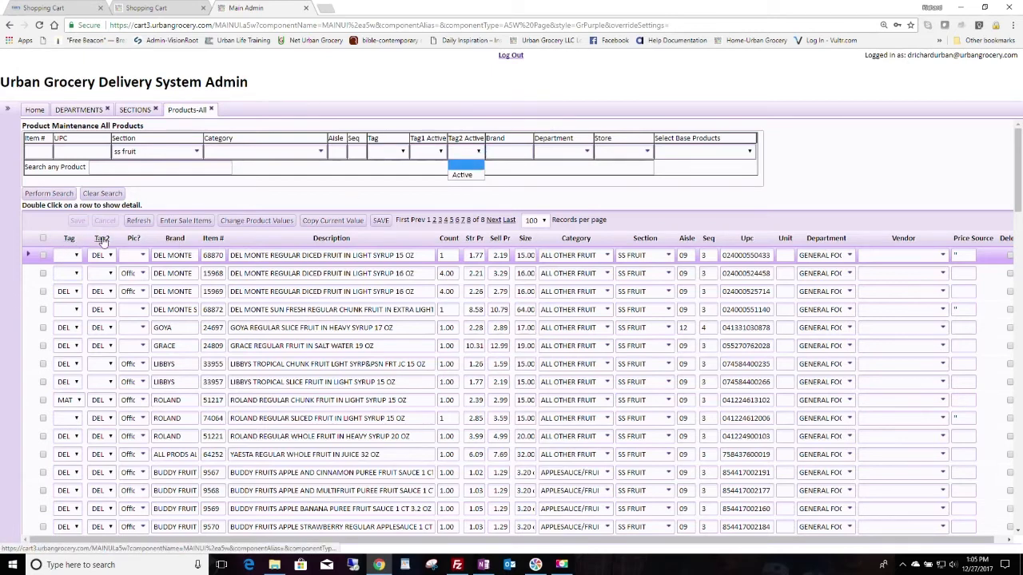
click(466, 174)
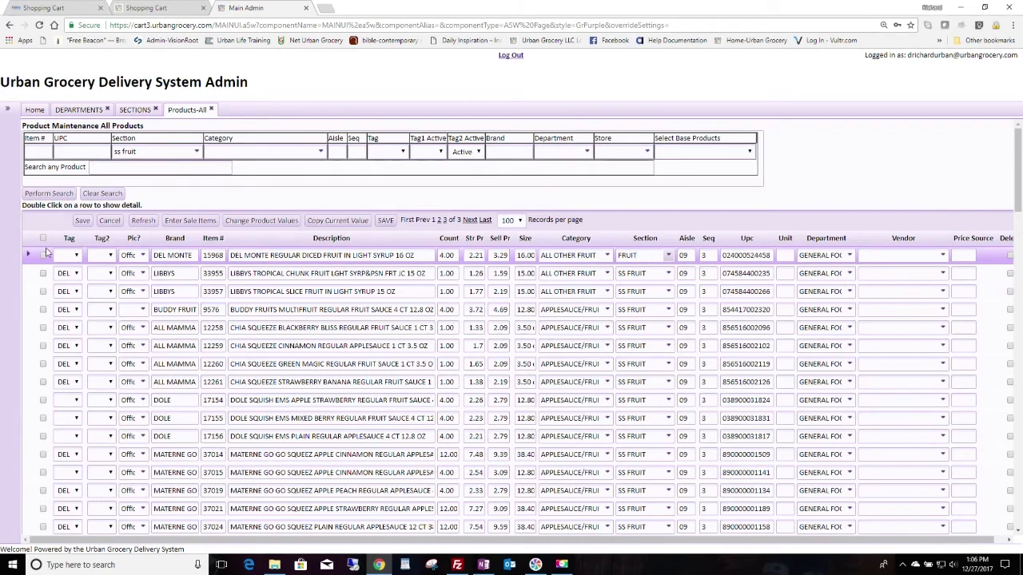
Tick the listed SS Fruit product rows, then decline the Undo All Edits confirmation.
click(43, 238)
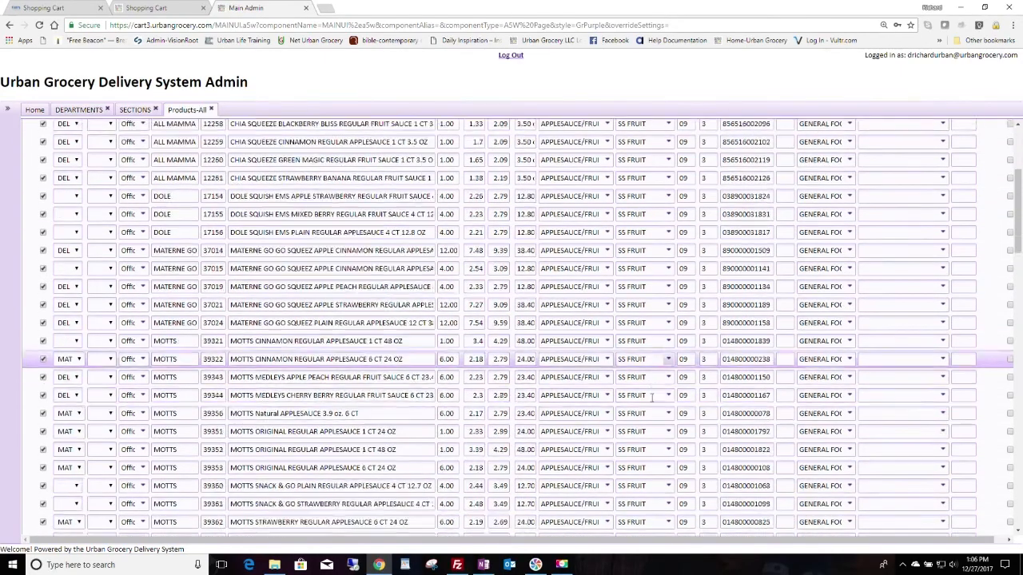
scroll(up, 3)
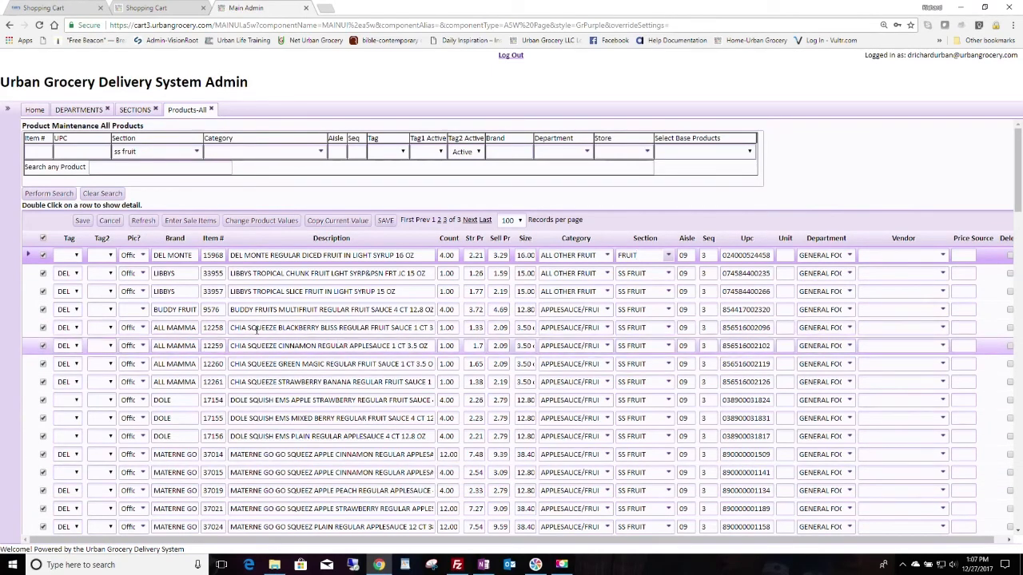
click(108, 220)
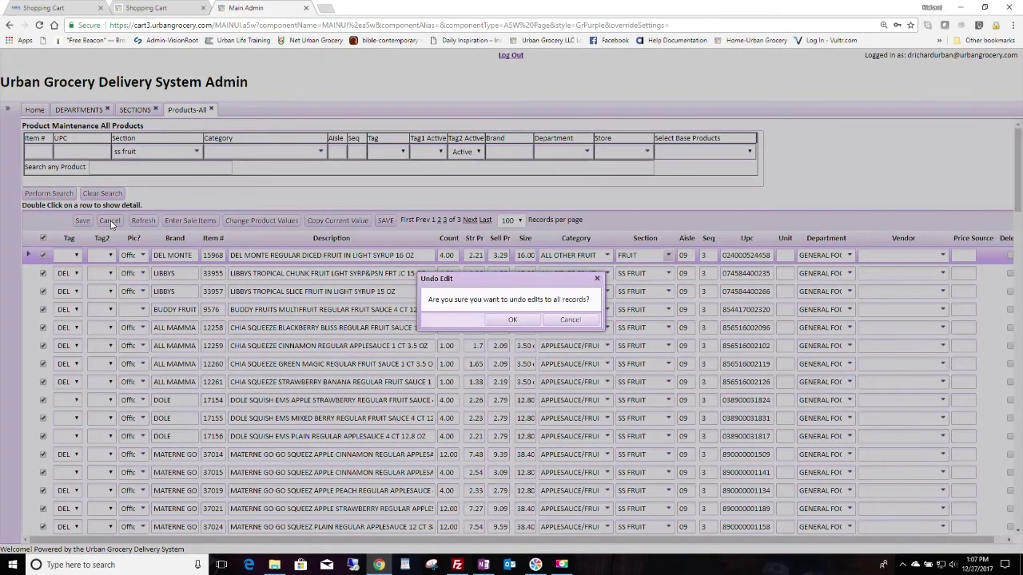
click(512, 319)
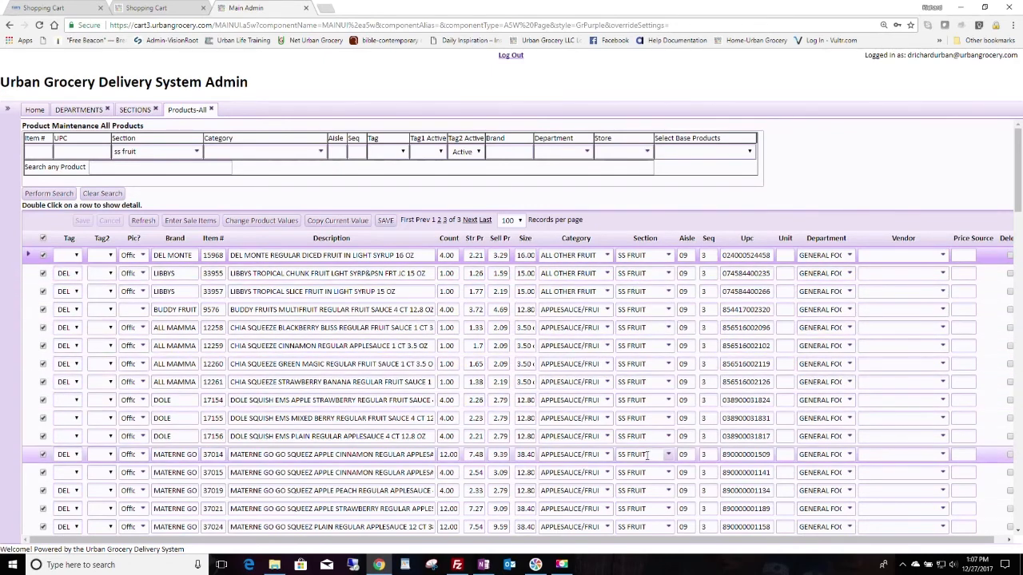
Glance at the storefront carts, then return to Main Admin and show the Sections list.
scroll(down, 3)
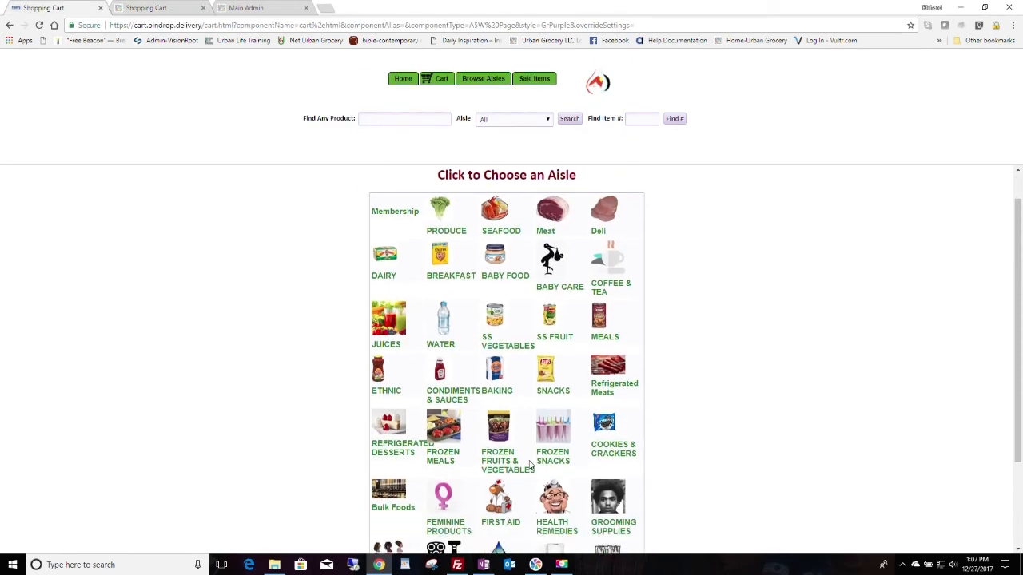
scroll(down, 3)
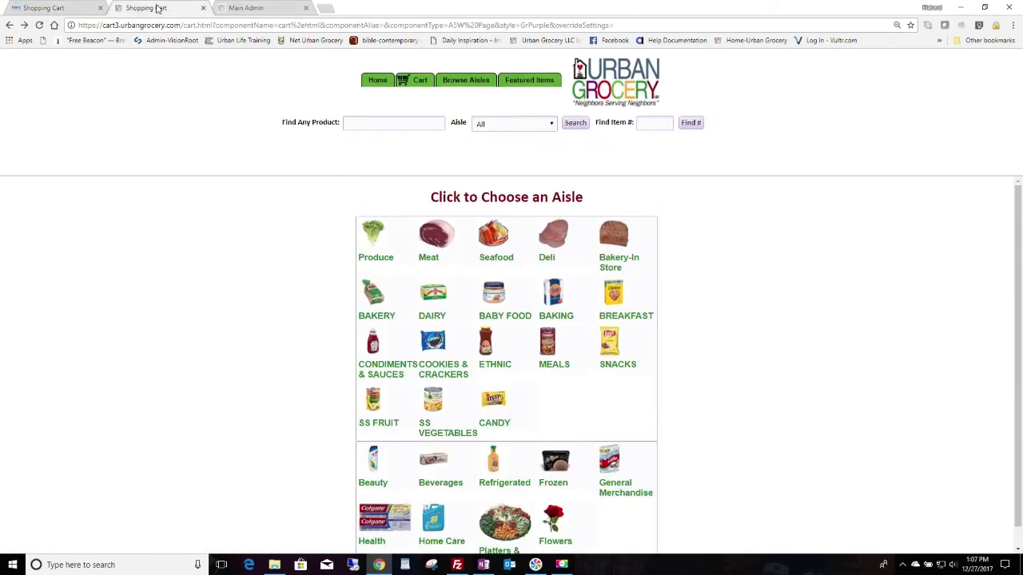
click(246, 7)
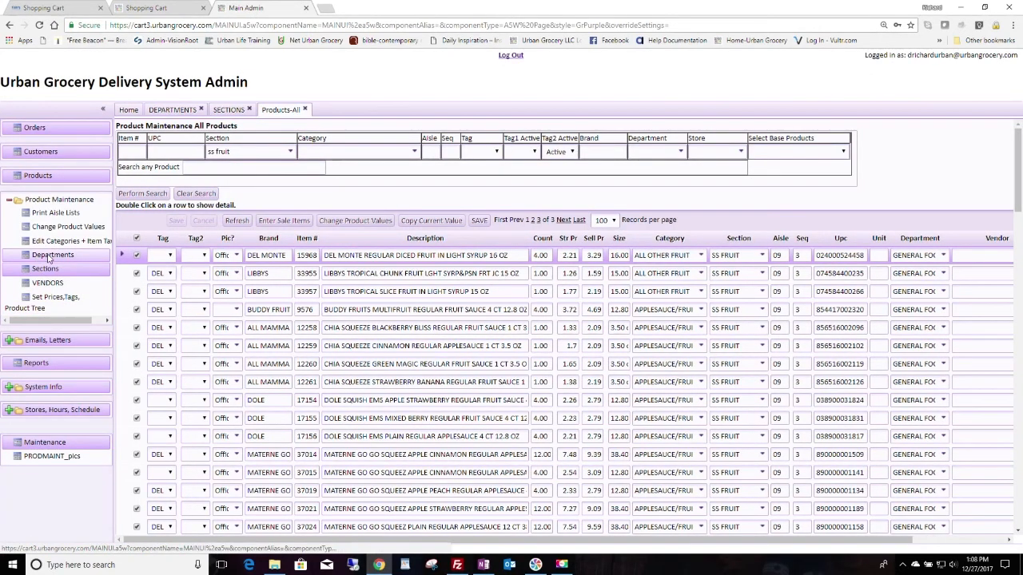
click(53, 254)
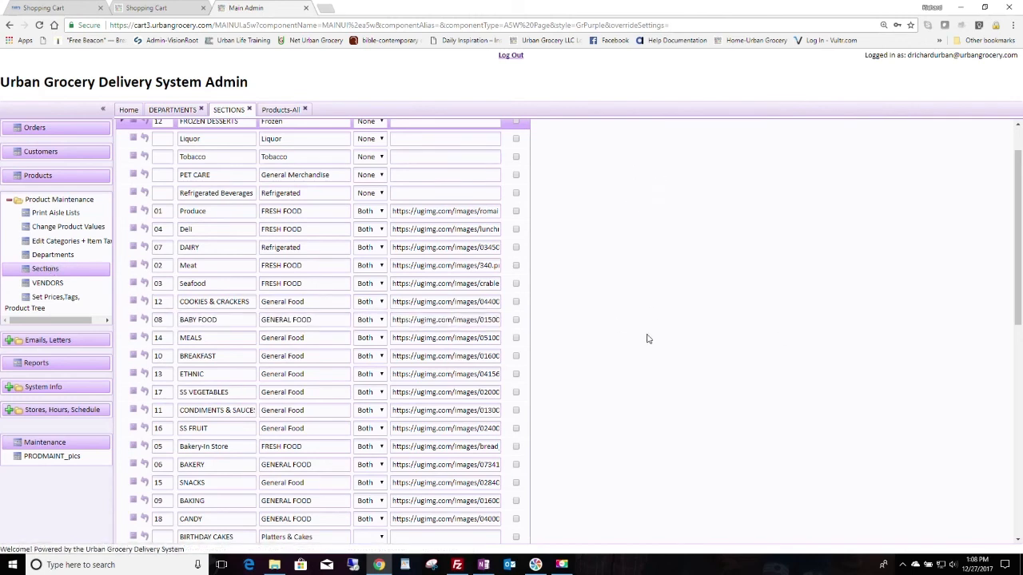
mouse_move(645, 345)
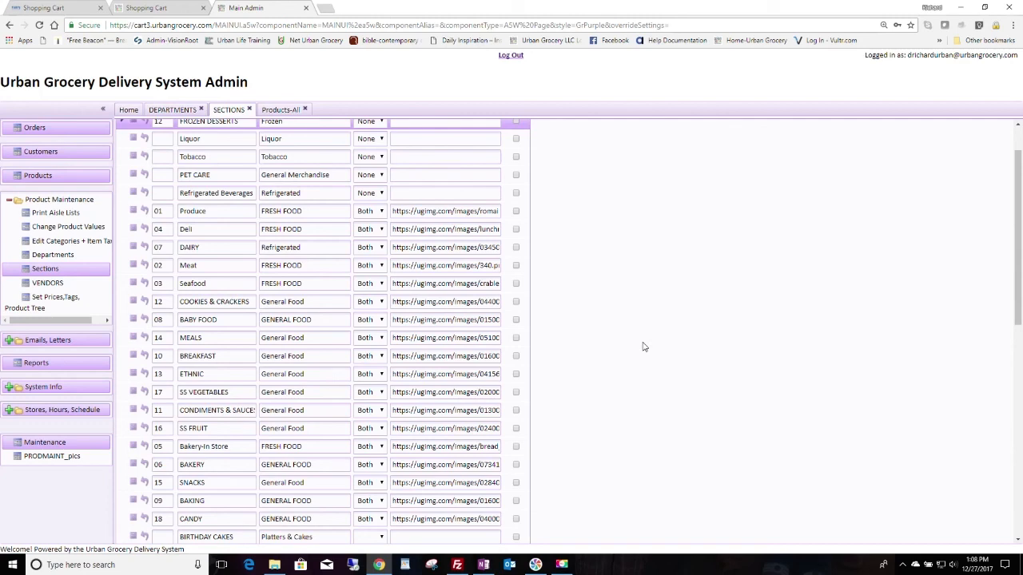